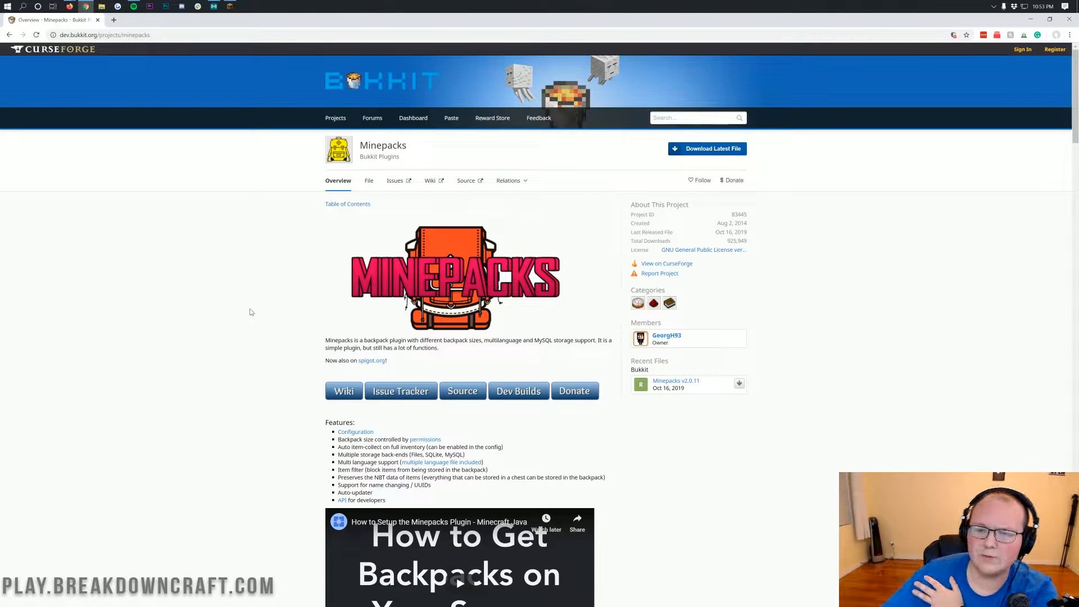
mouse_move(681, 295)
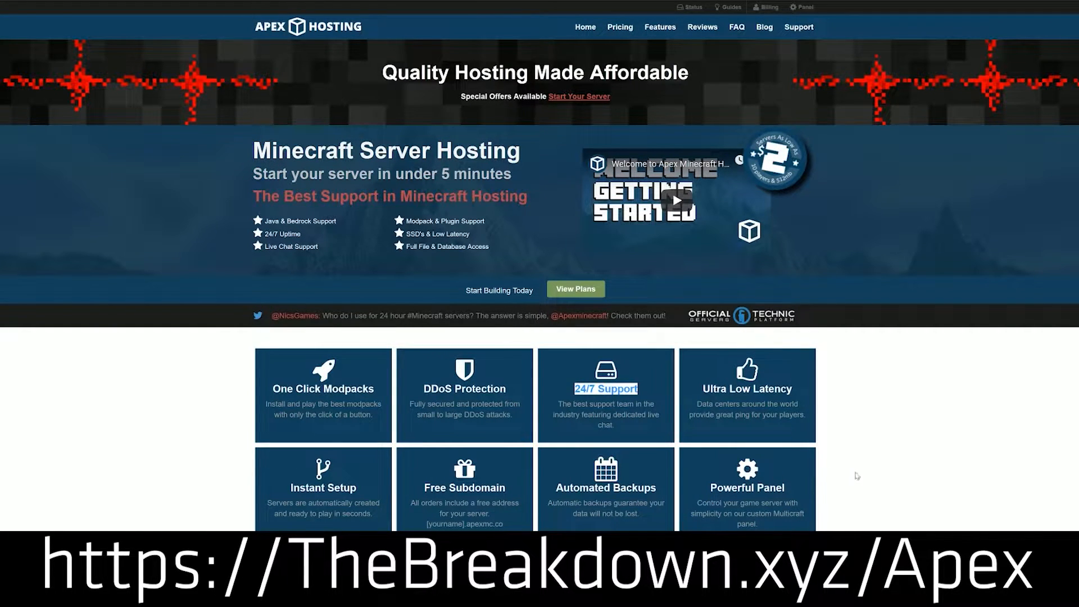
mouse_move(242, 408)
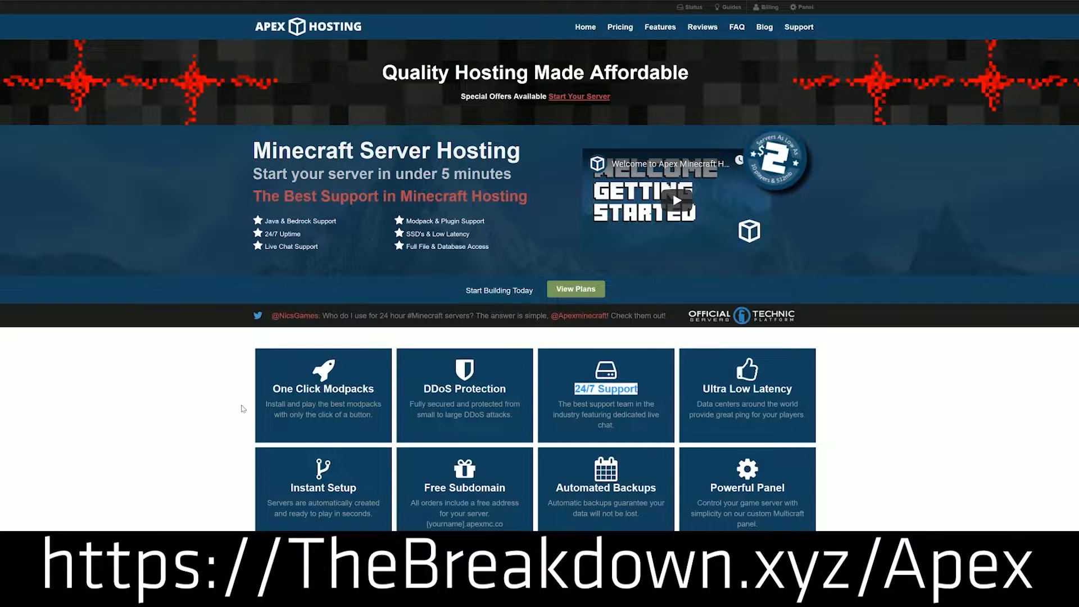
mouse_move(322, 389)
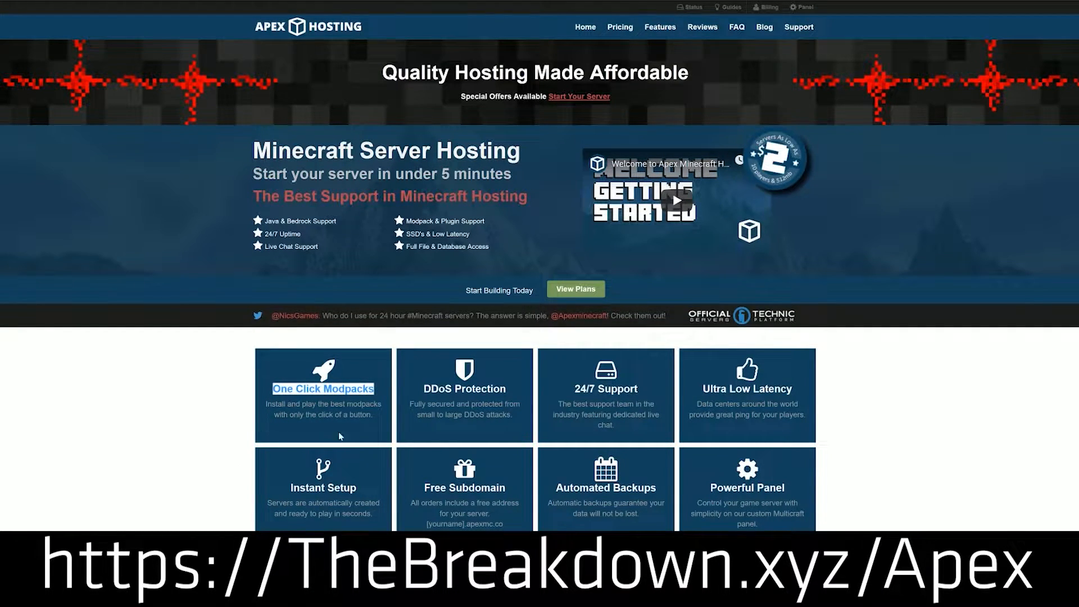
Step: Scroll the Minepacks page past the logo to the Features, Requirements and Commands sections
scroll("down", 3)
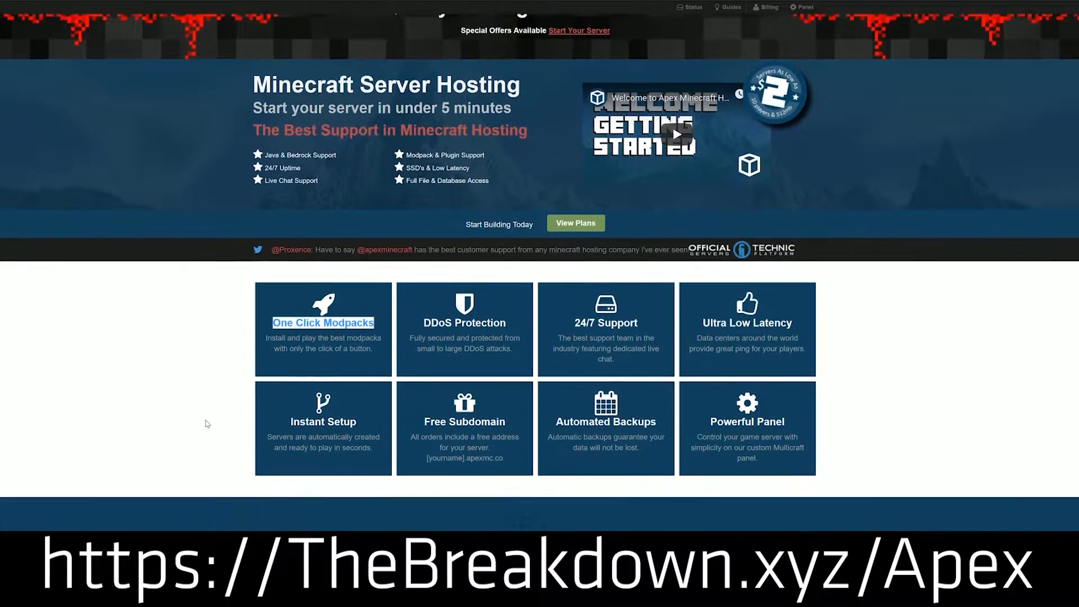
scroll("down", 3)
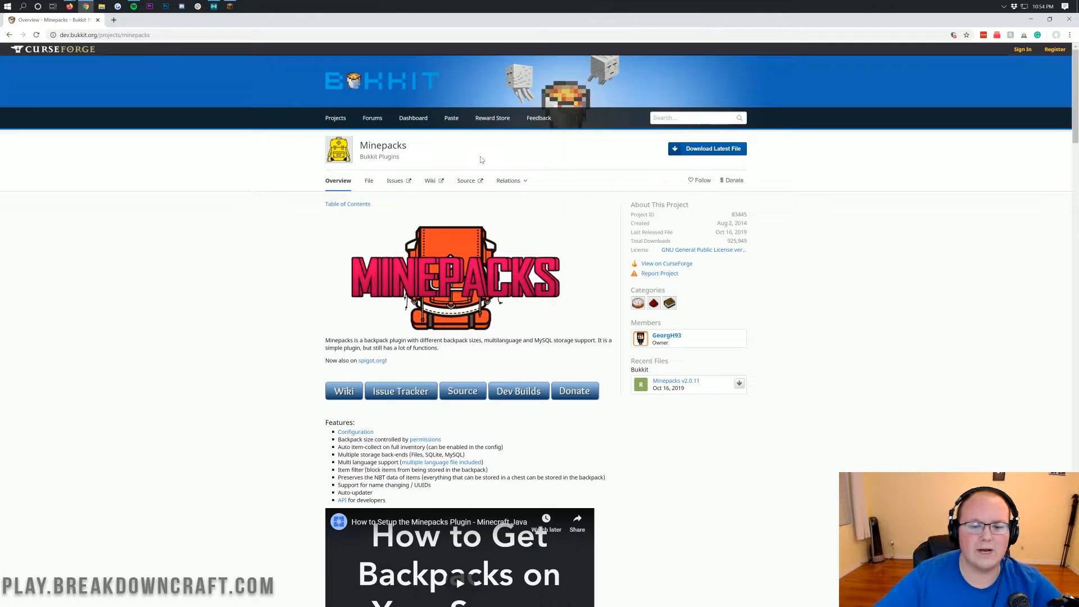
scroll("down", 3)
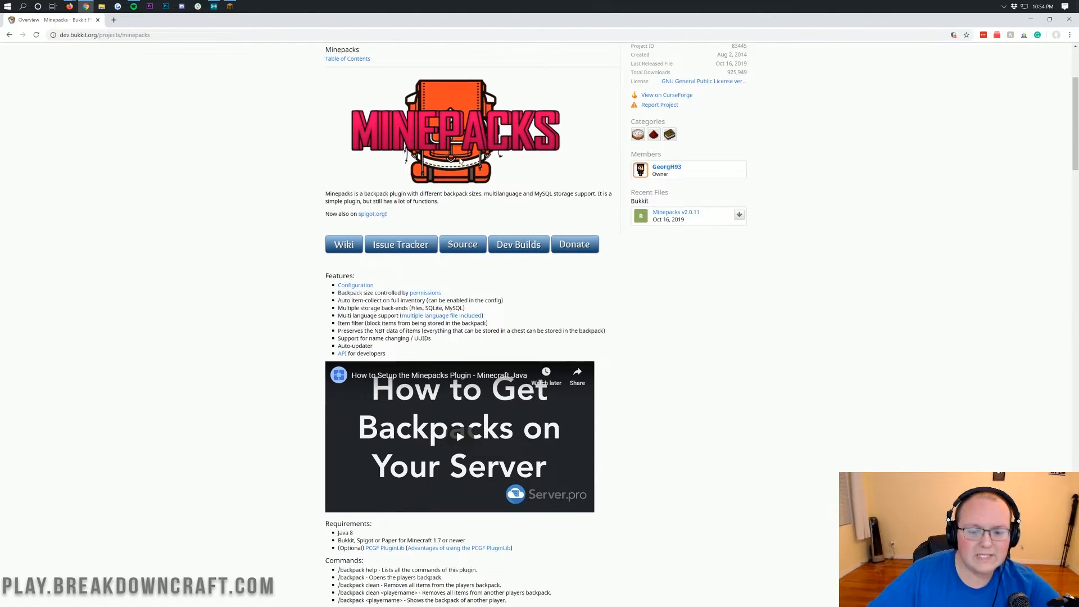
scroll("down", 3)
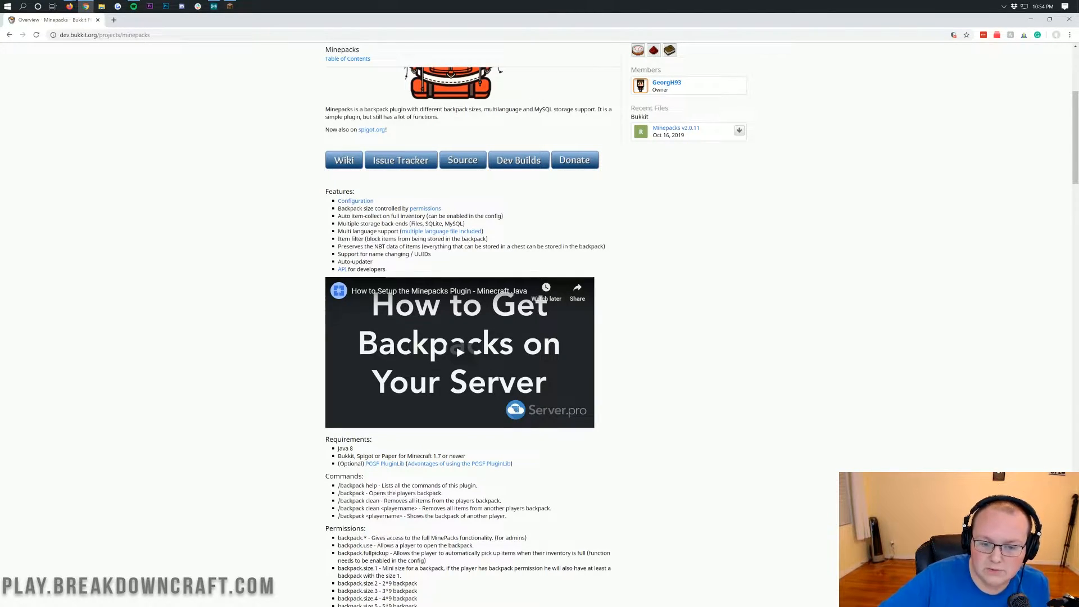
double_click(349, 238)
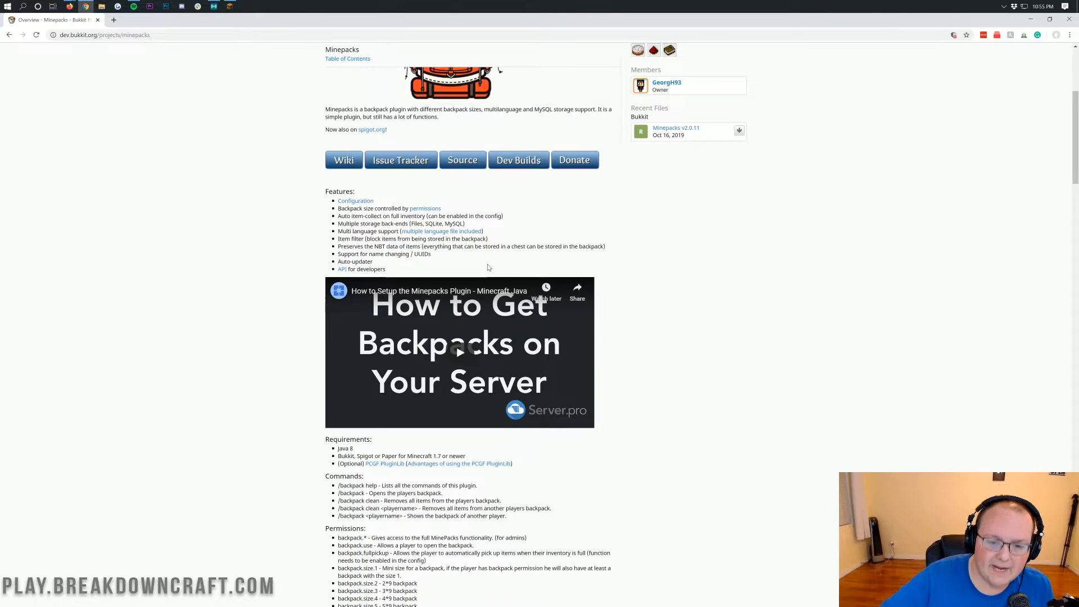
Step: Scroll further to the Permissions list and the Support the plugin section
scroll("down", 3)
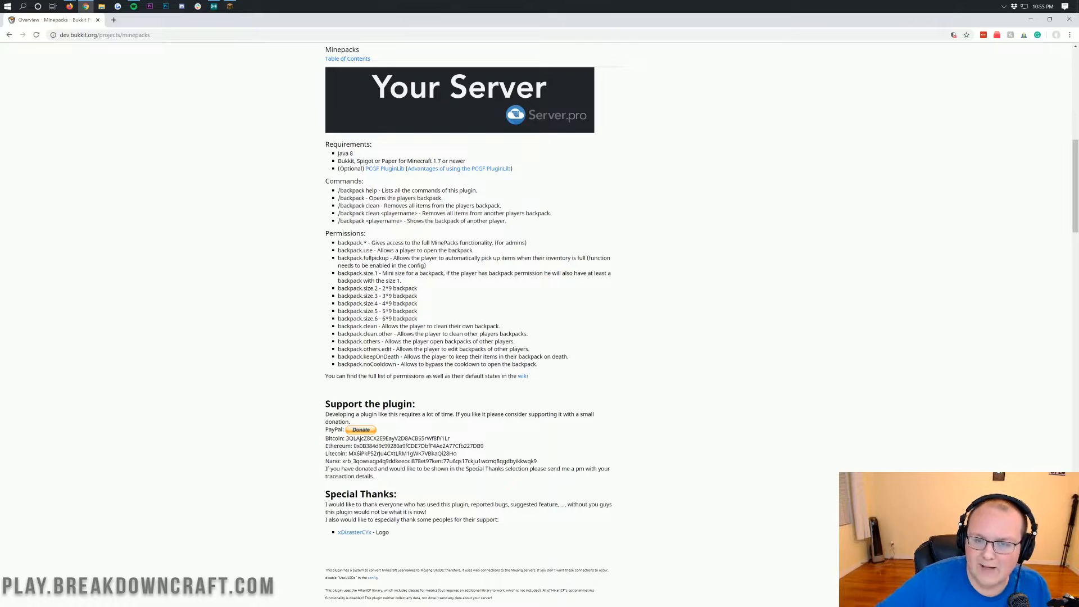
scroll("down", 3)
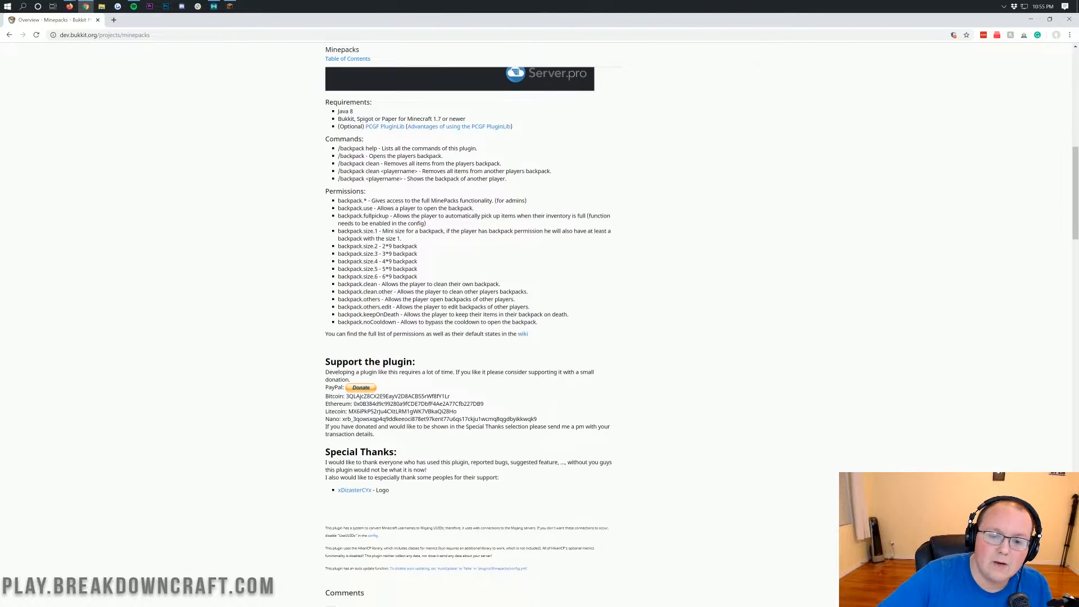
double_click(349, 200)
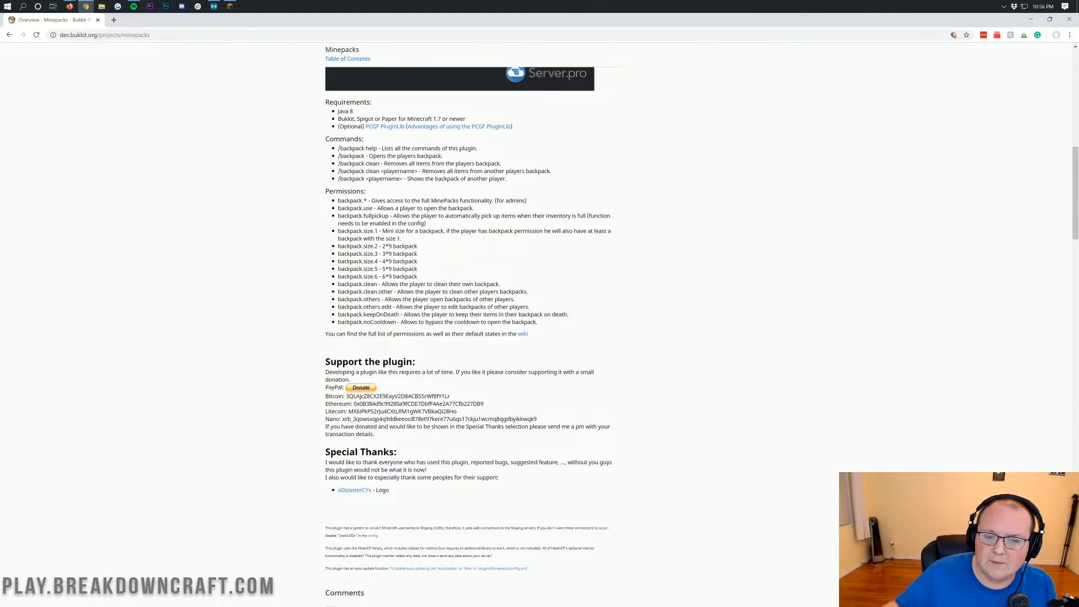
double_click(362, 215)
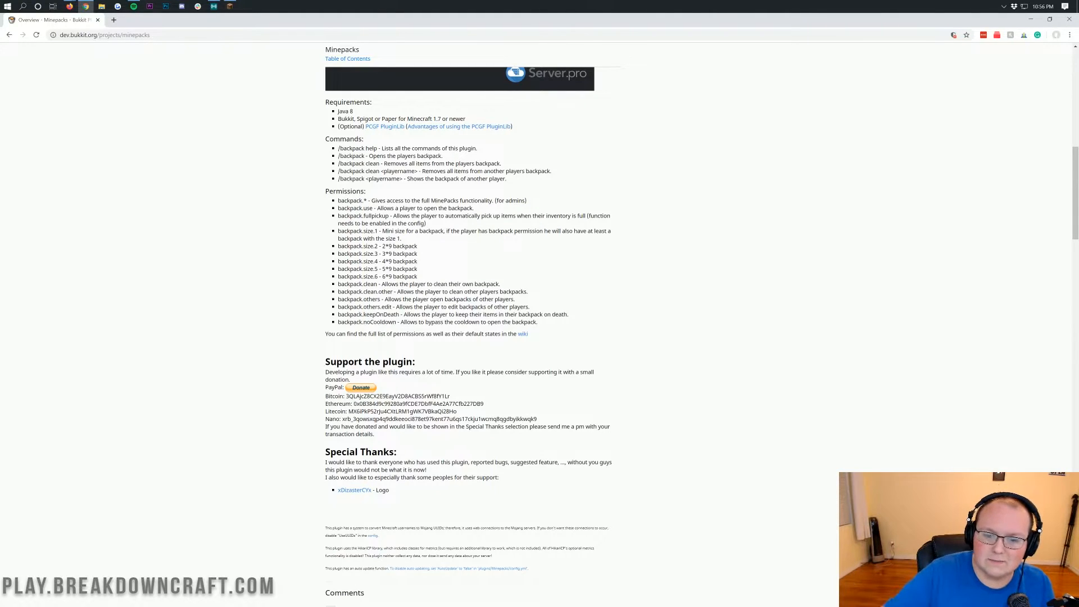
Step: Highlight the backpack.keepOnDeath and backpack.noCooldown permissions, then return to the page top
scroll("down", 3)
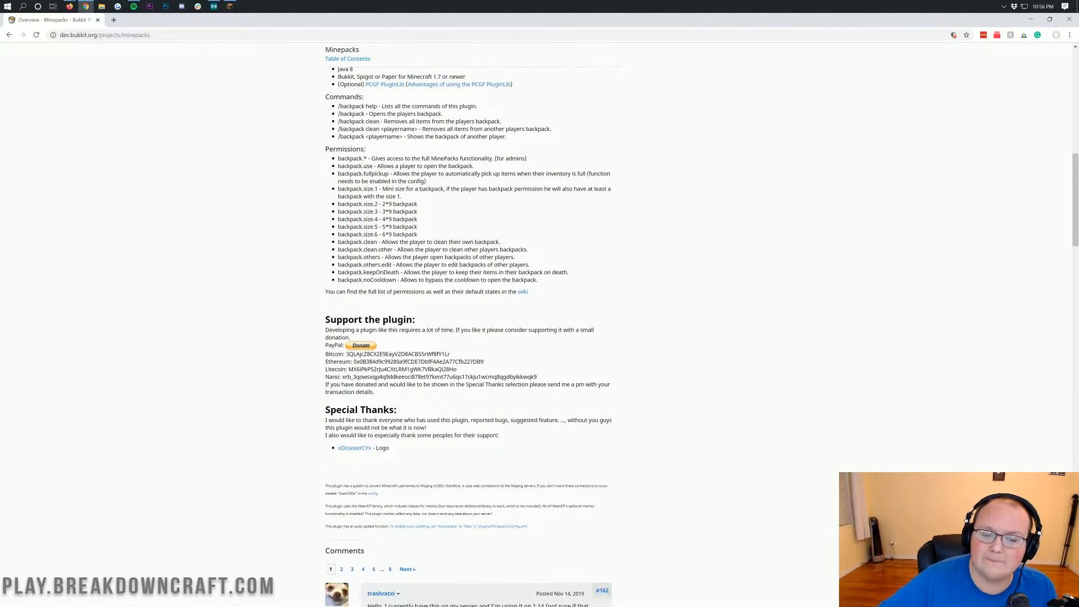
double_click(356, 241)
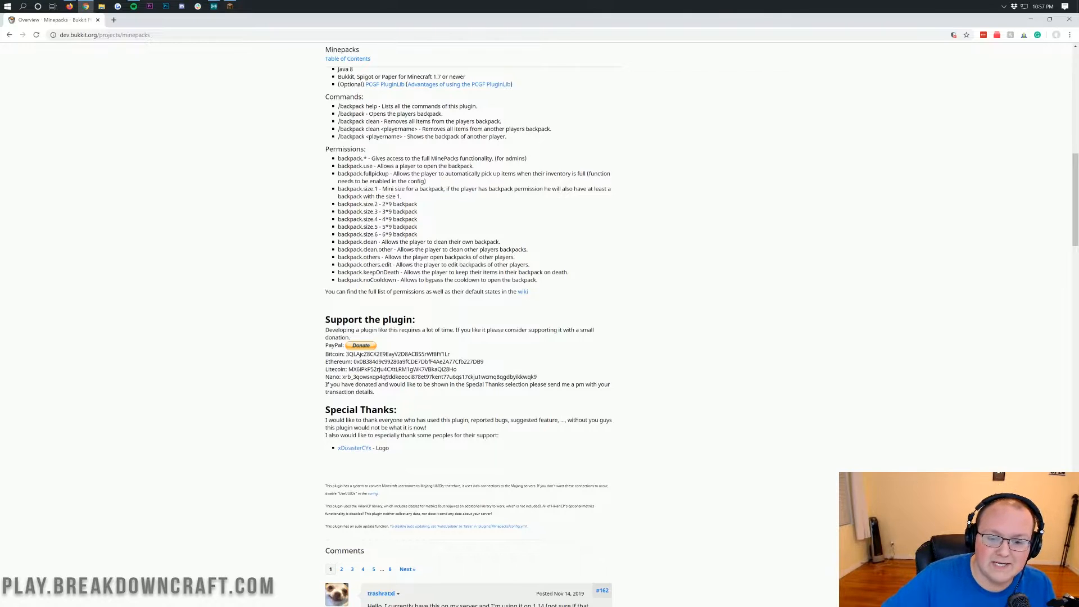
double_click(390, 272)
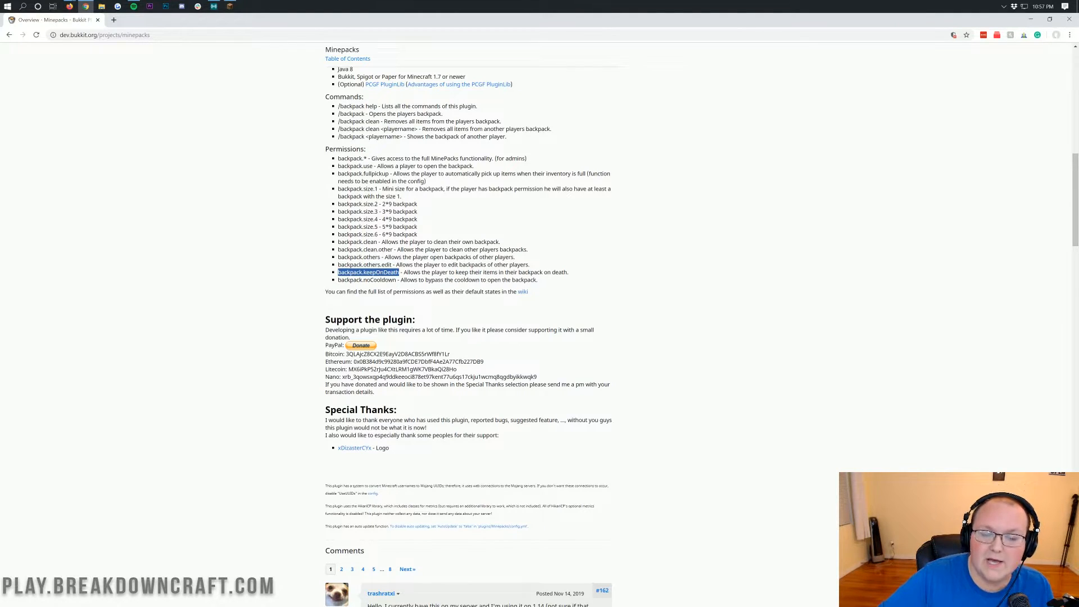
double_click(367, 280)
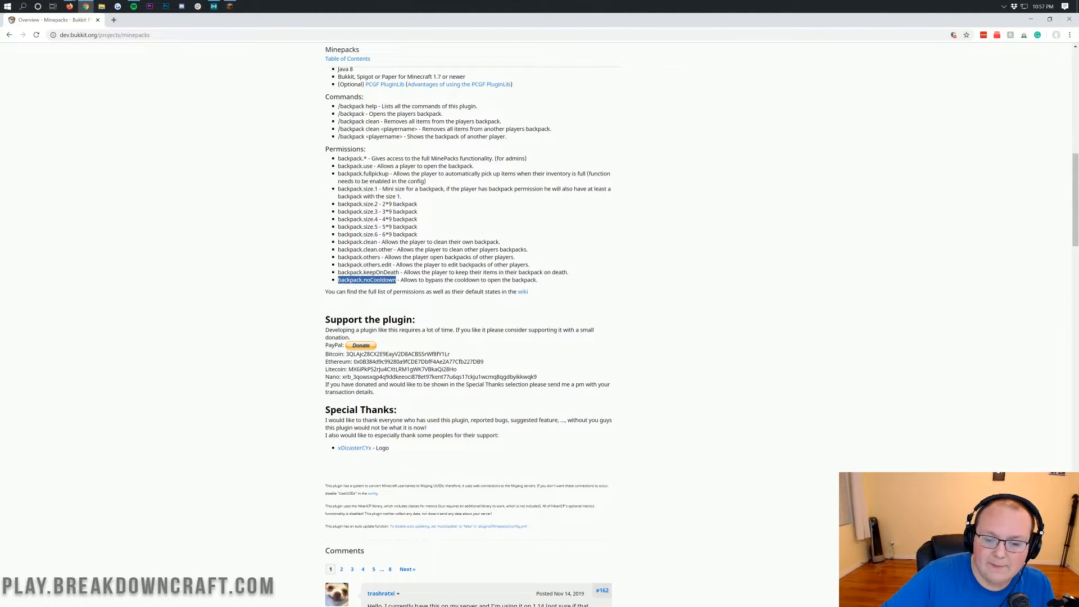
mouse_move(415, 288)
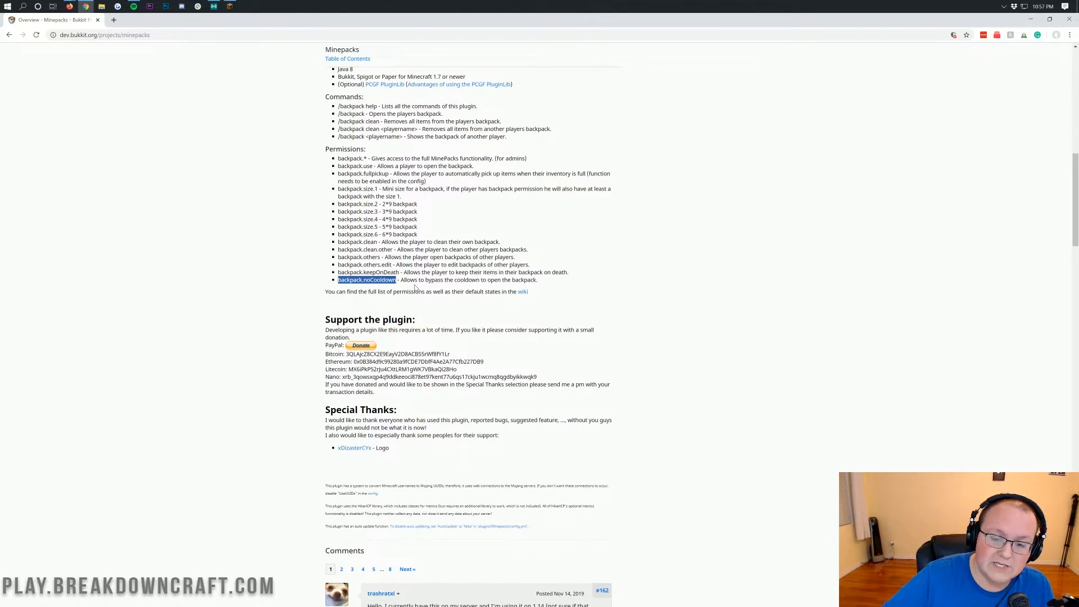
left_click(415, 287)
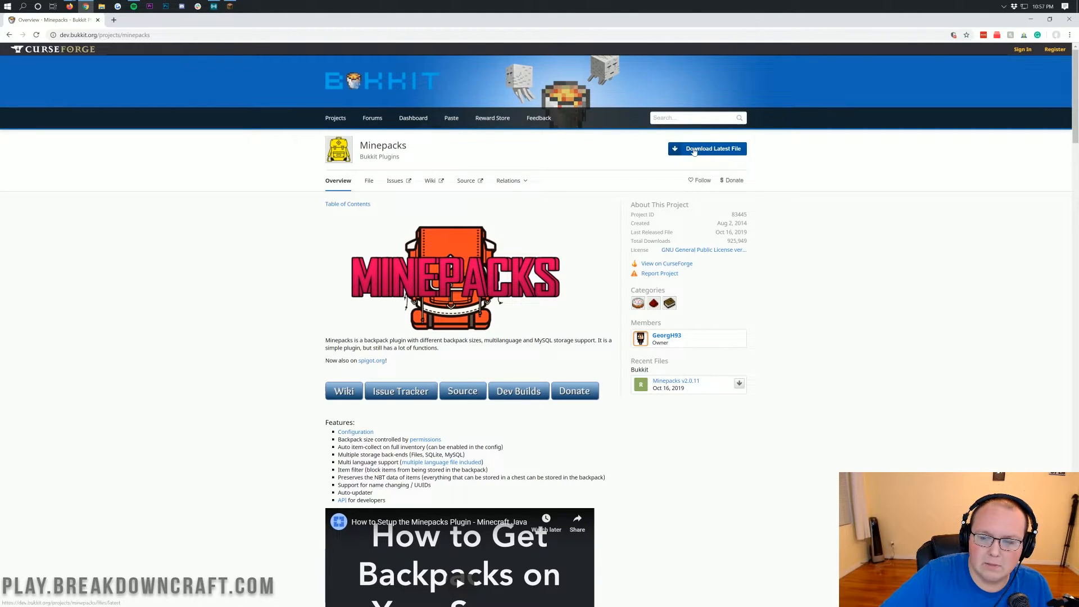
Step: Download the latest Minepacks.jar and keep it despite Chrome's safety warning
left_click(707, 148)
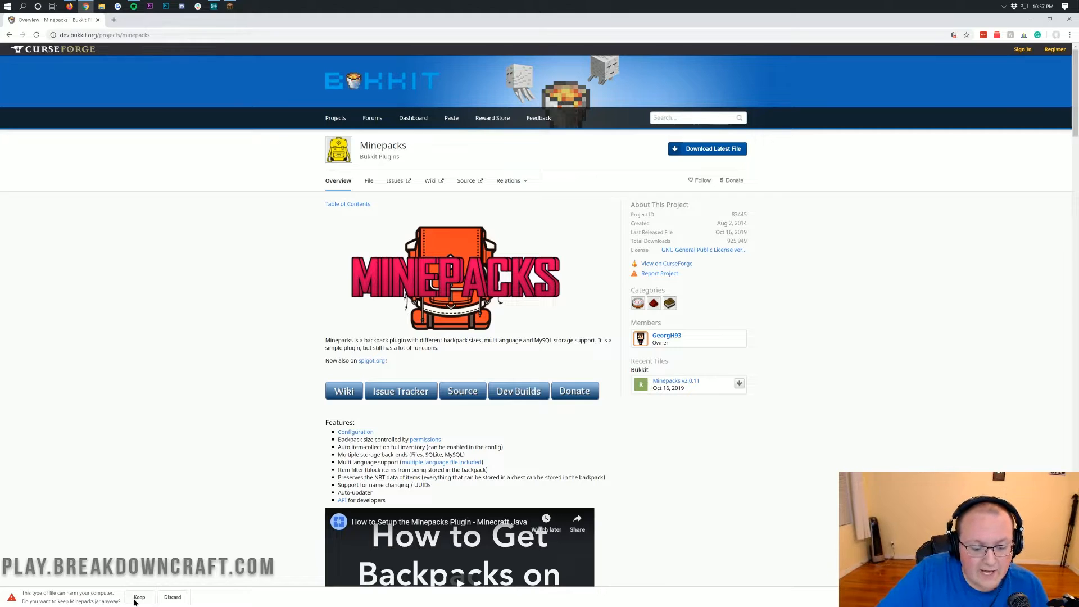
left_click(139, 597)
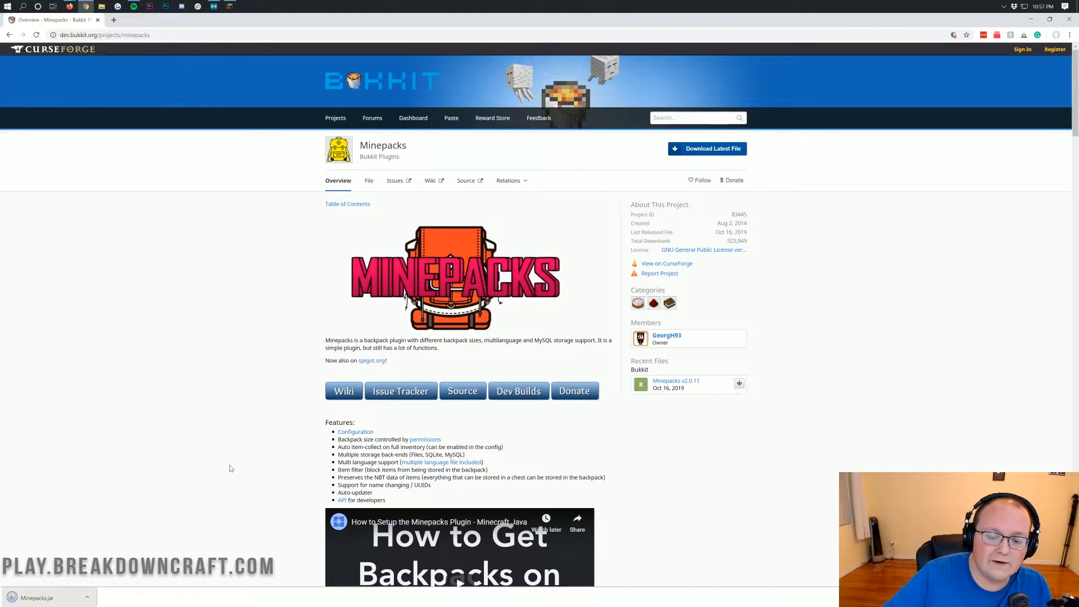
mouse_move(819, 242)
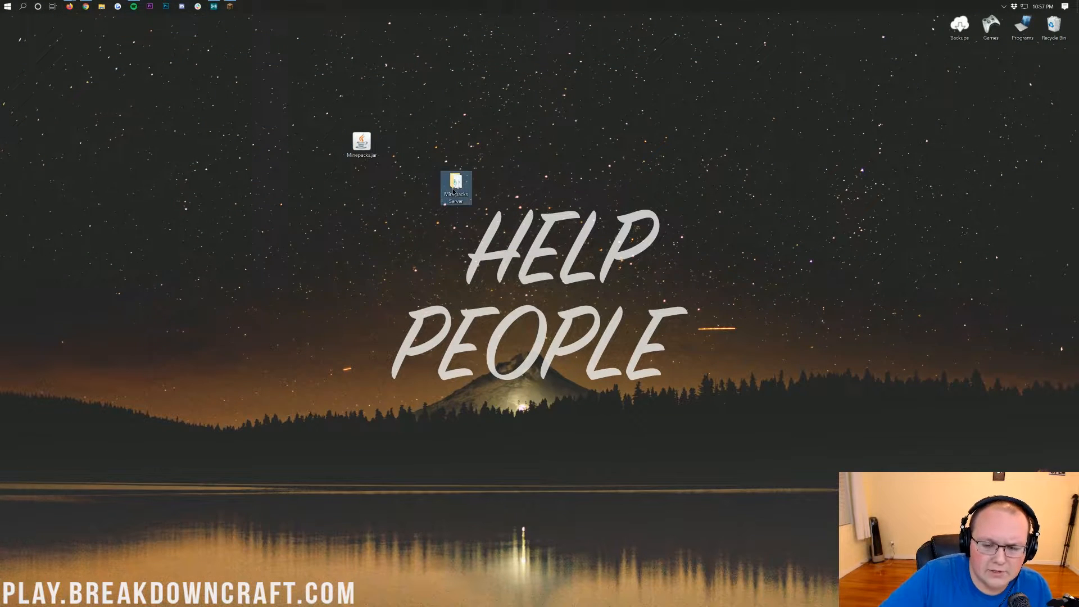
Step: Open the desktop Minepacks Server folder and run runserver.bat to start the server
double_click(456, 186)
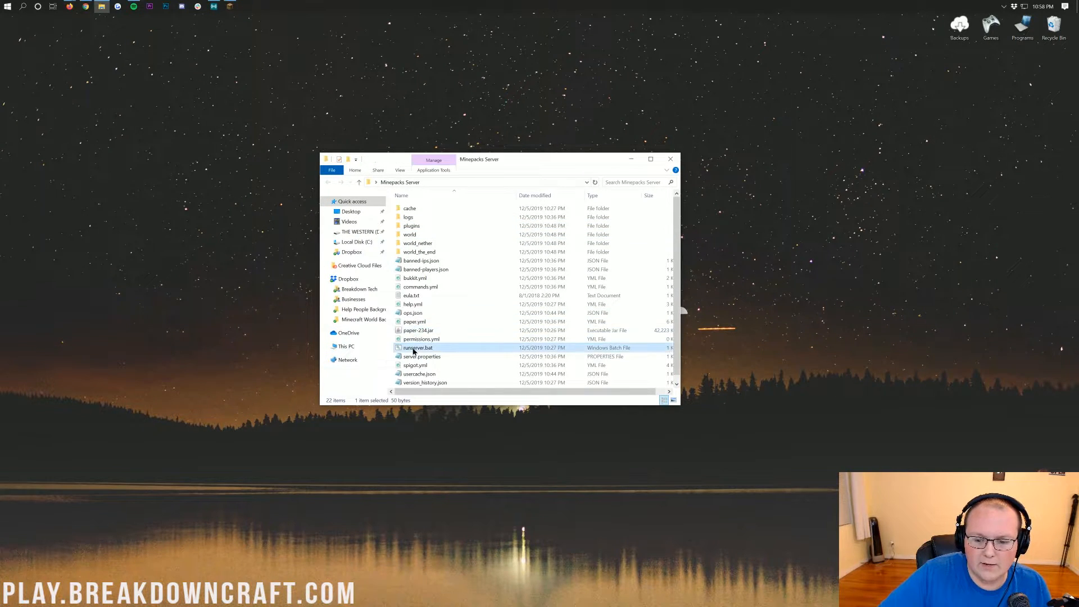
double_click(419, 347)
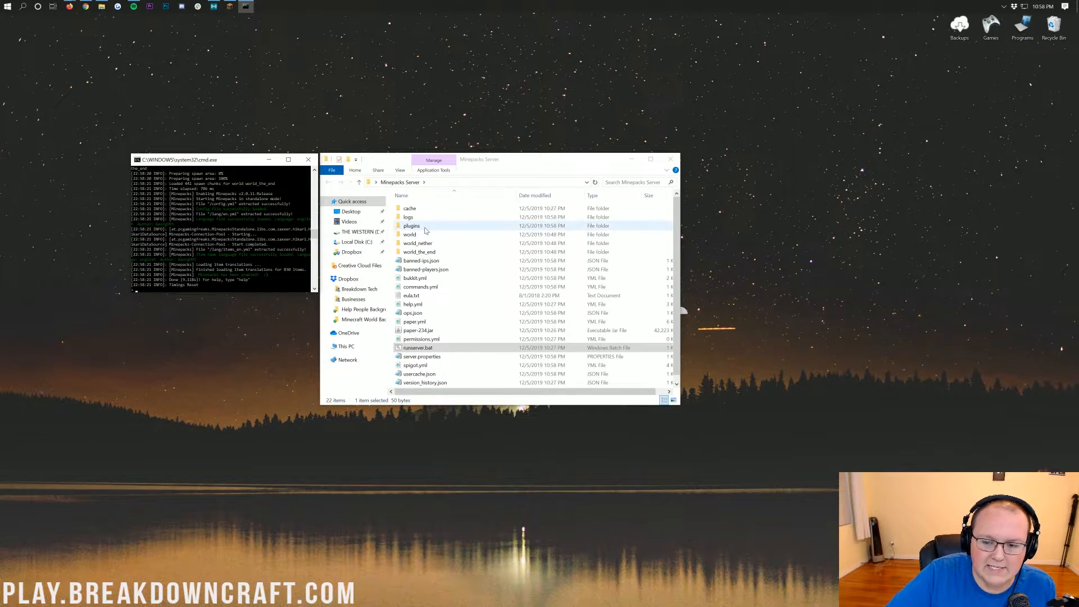
Step: Browse into plugins > Minepacks, peek into lang, and select backpack.db and config.yml
double_click(411, 226)
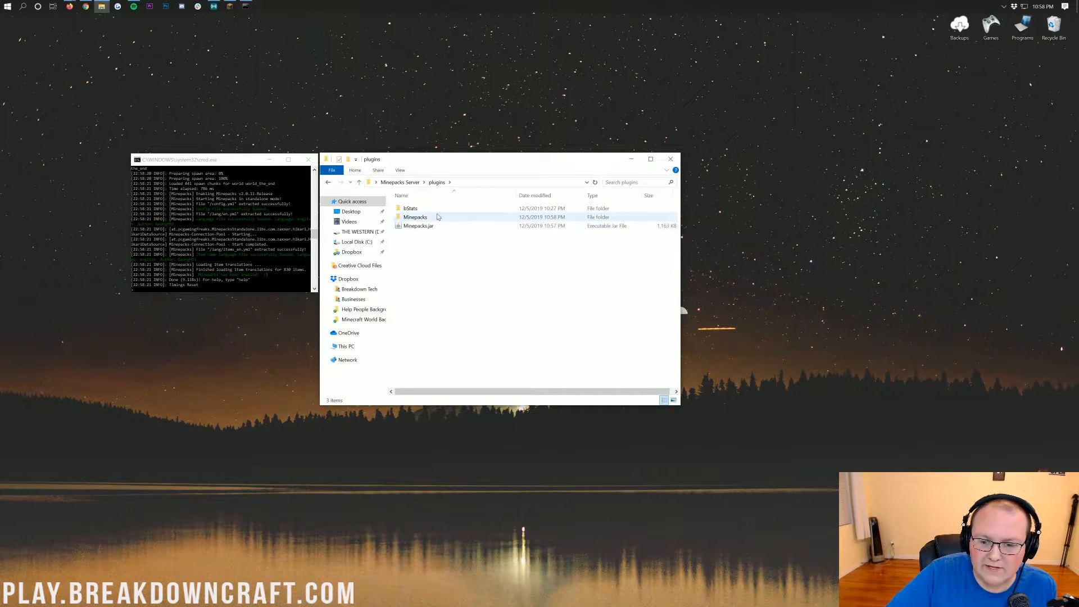
double_click(415, 217)
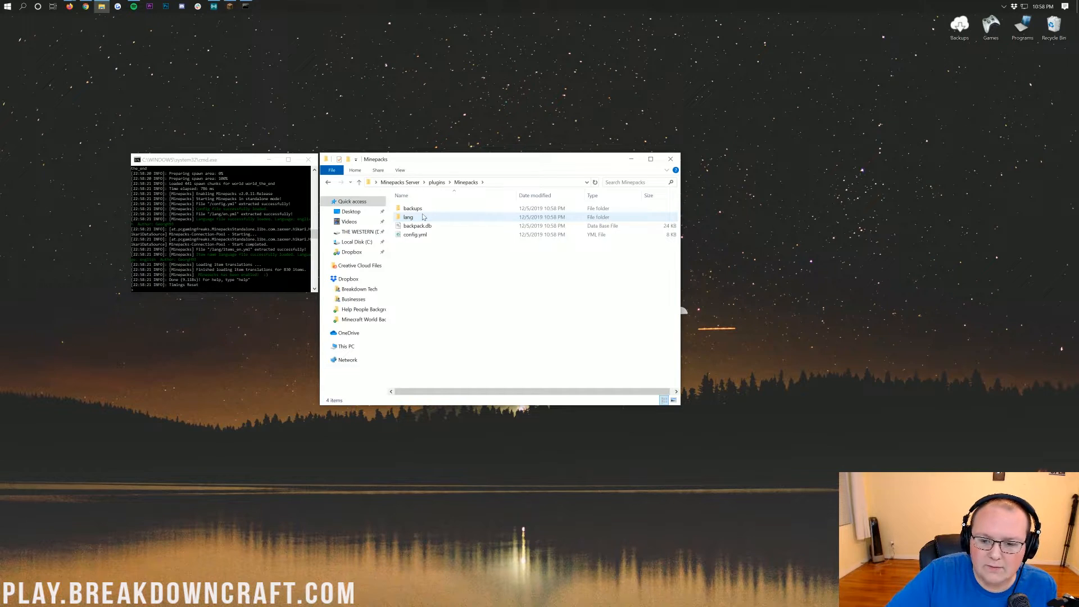
double_click(408, 217)
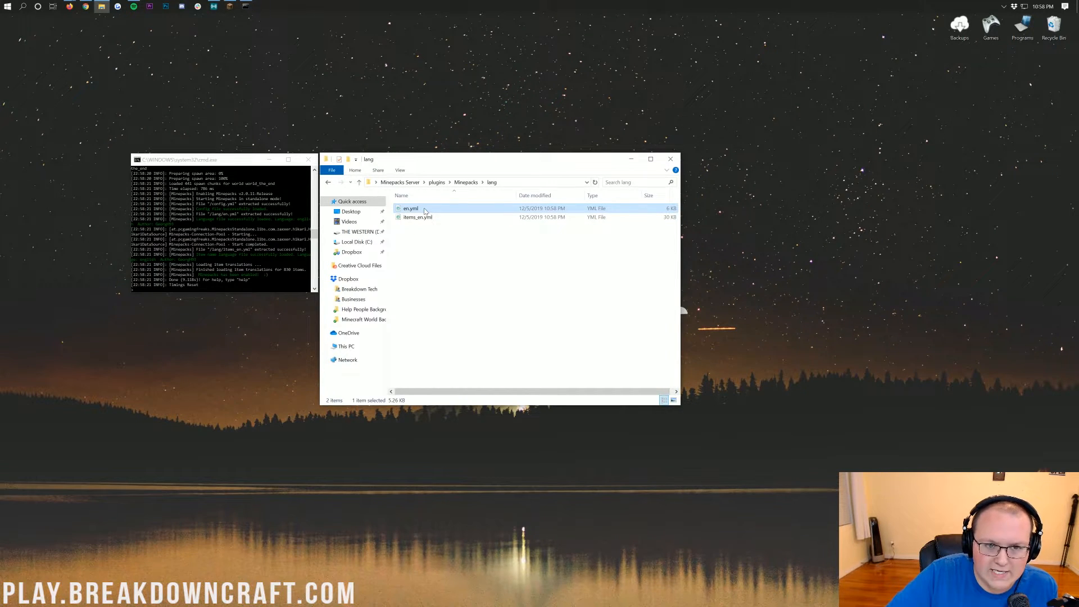
mouse_move(410, 208)
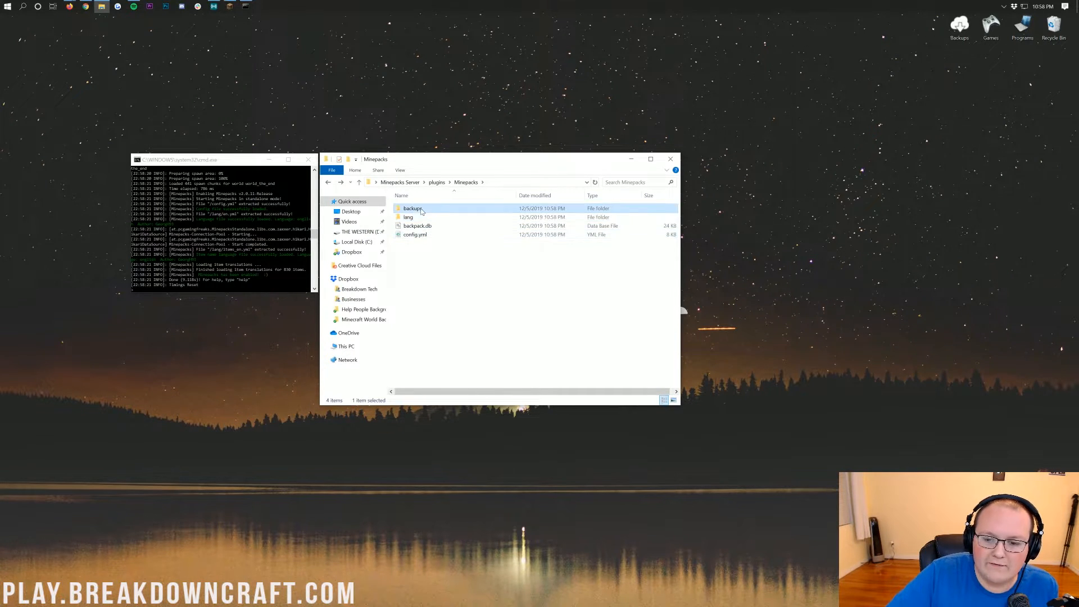
left_click(418, 226)
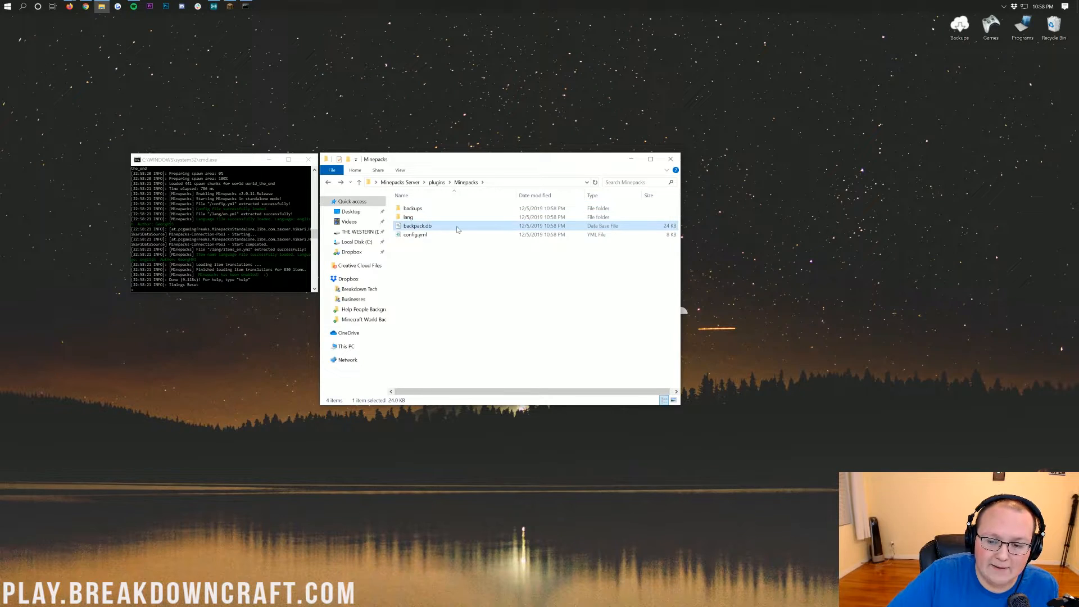
mouse_move(418, 226)
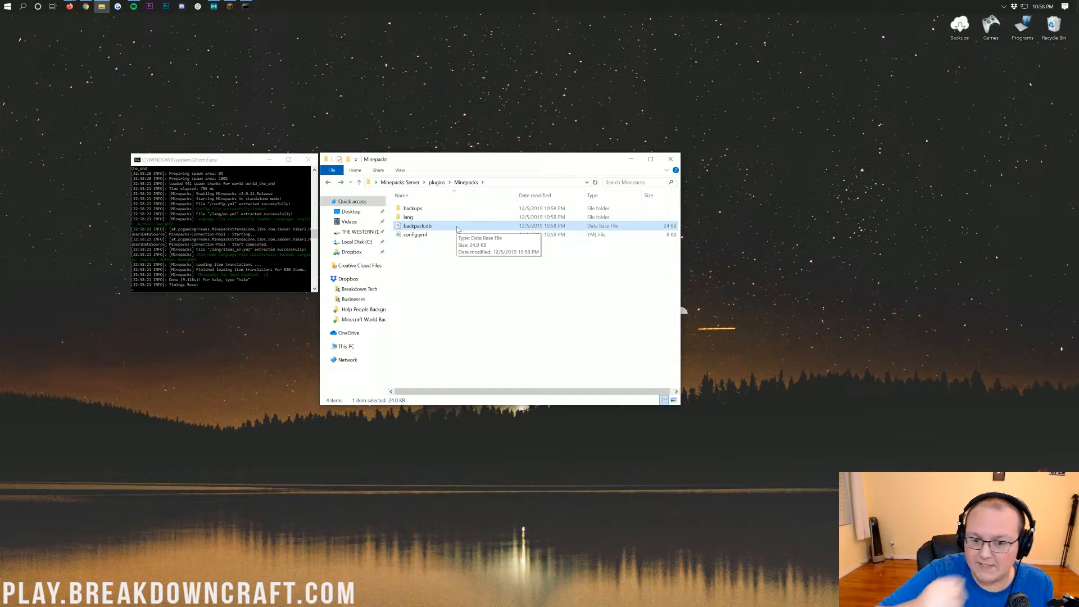
left_click(415, 235)
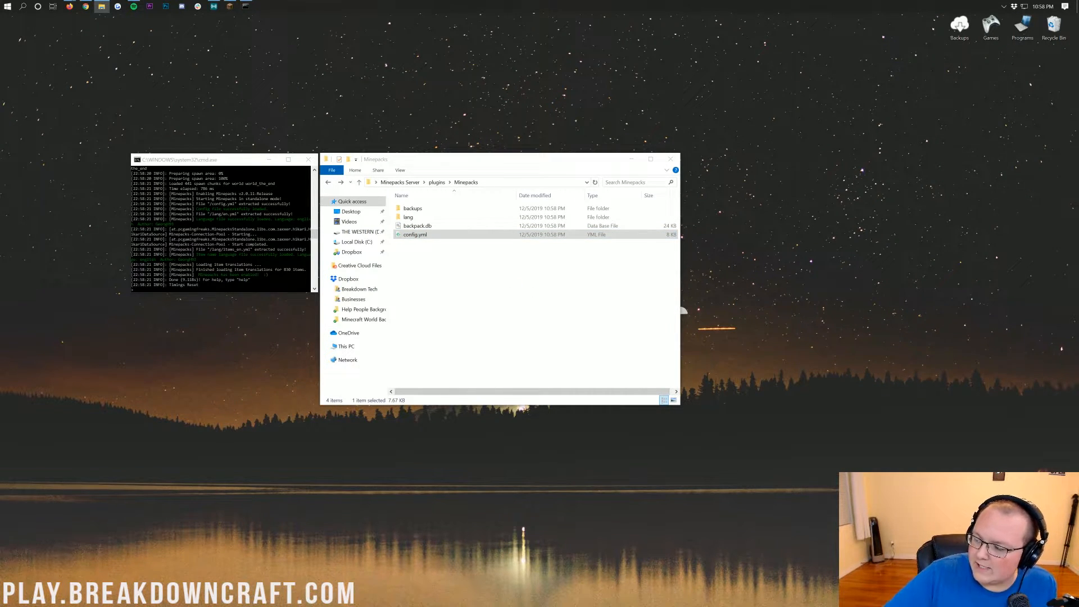
mouse_move(807, 311)
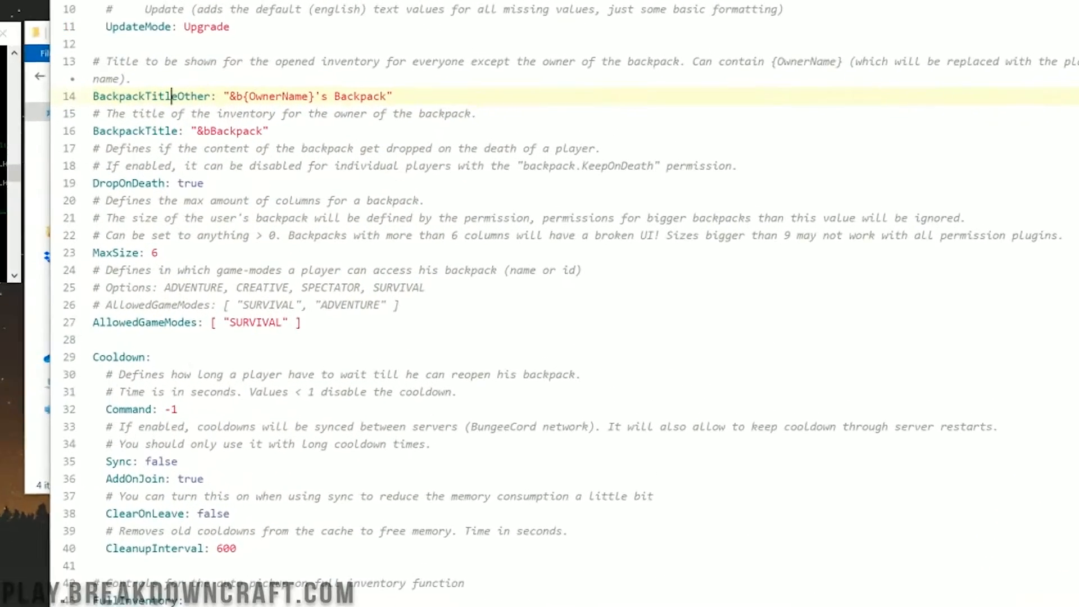
Step: Insert 'Play.BreakdownCraft.com ' before Backpack in the owner's BackpackTitle value
scroll("down", 3)
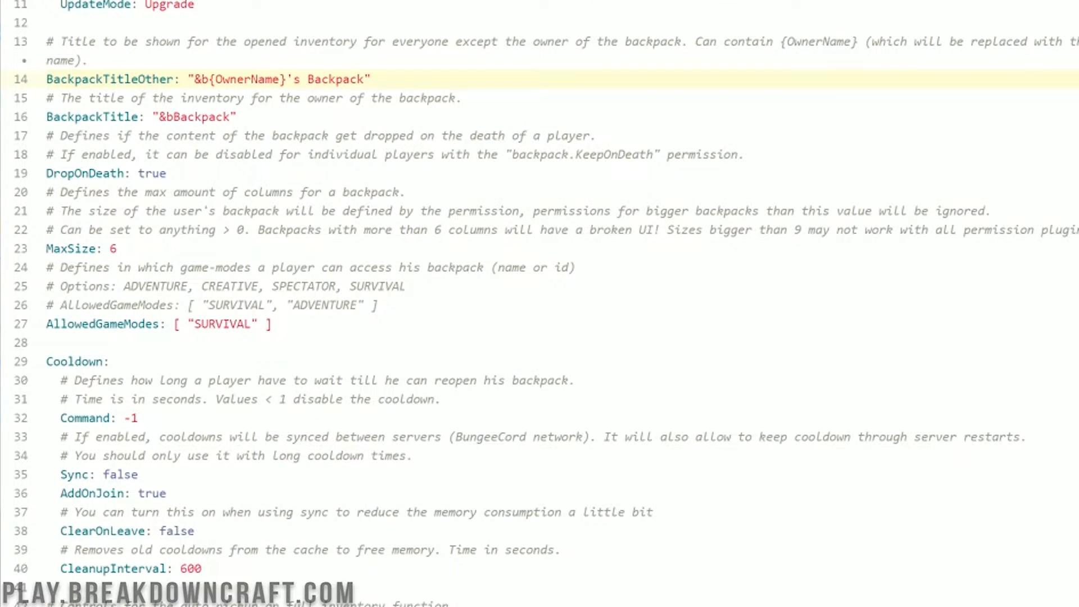
double_click(258, 79)
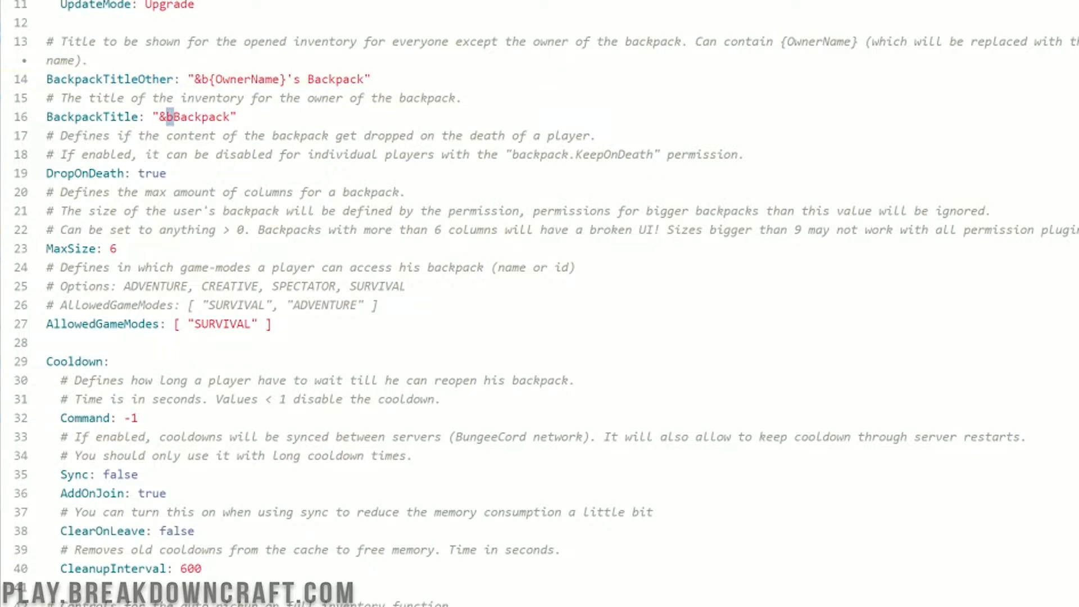
type("Play.")
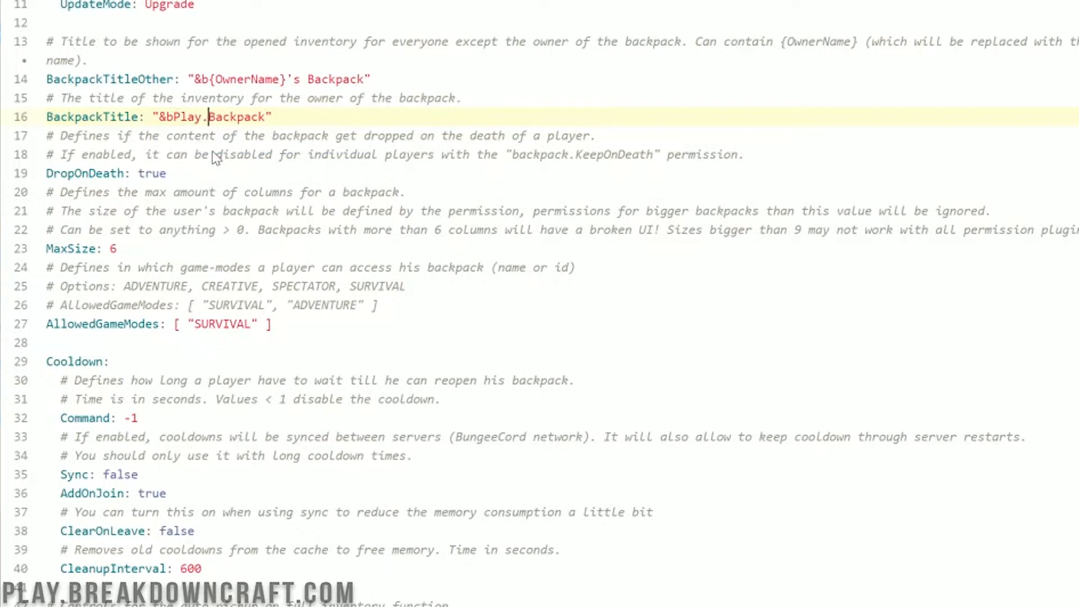
type("BreakdownCraft.B")
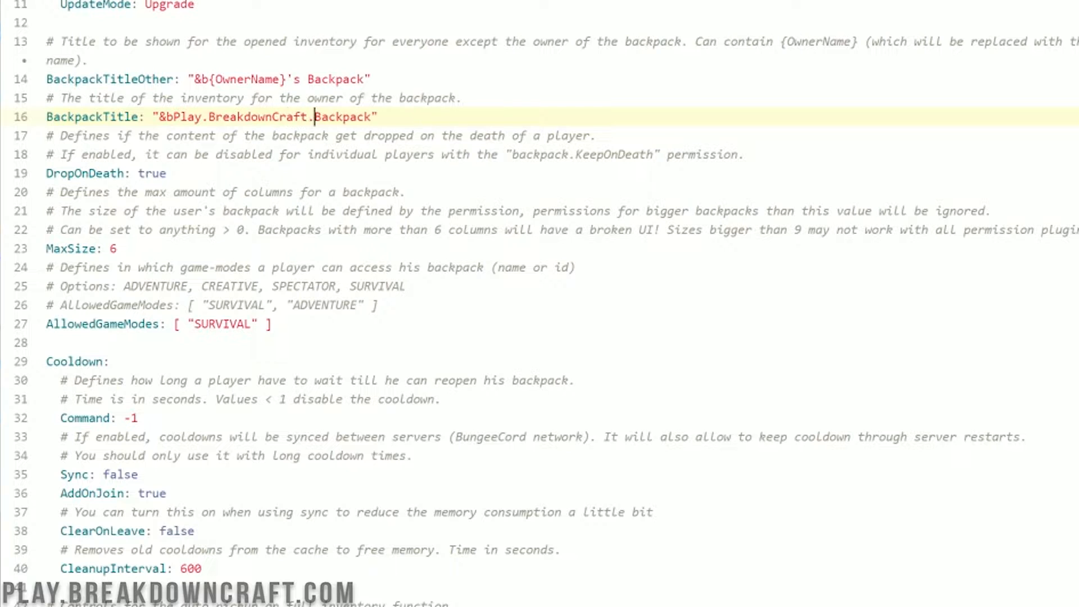
type("com")
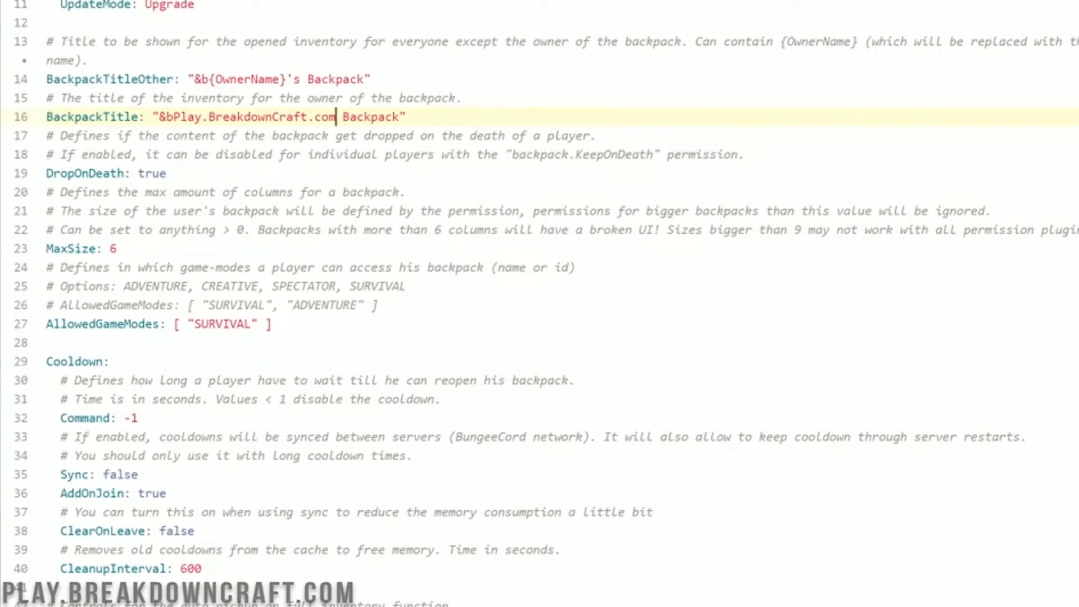
left_click(104, 173)
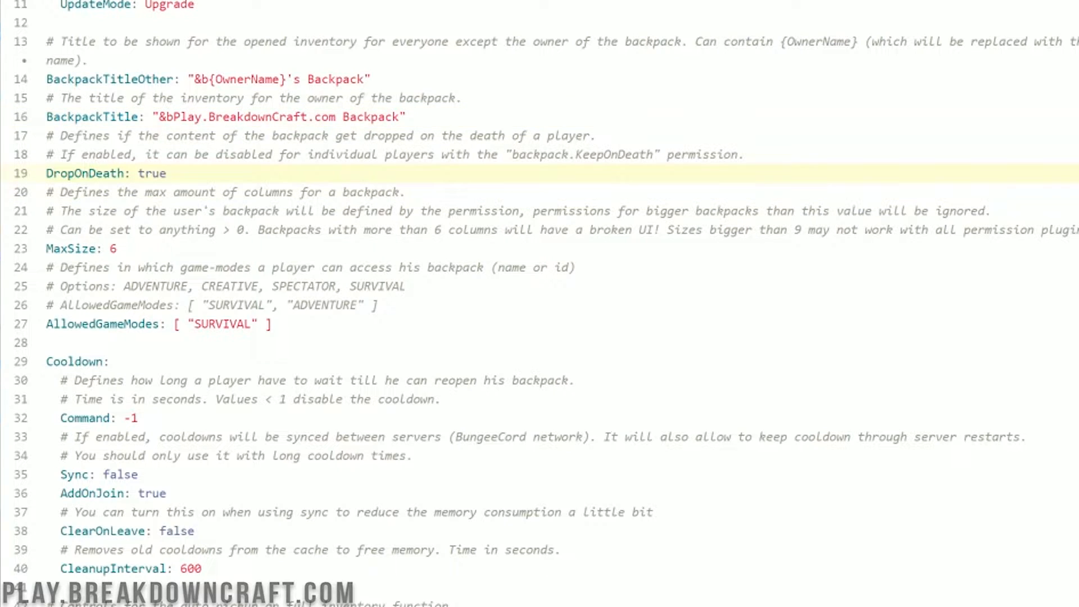
left_click(165, 174)
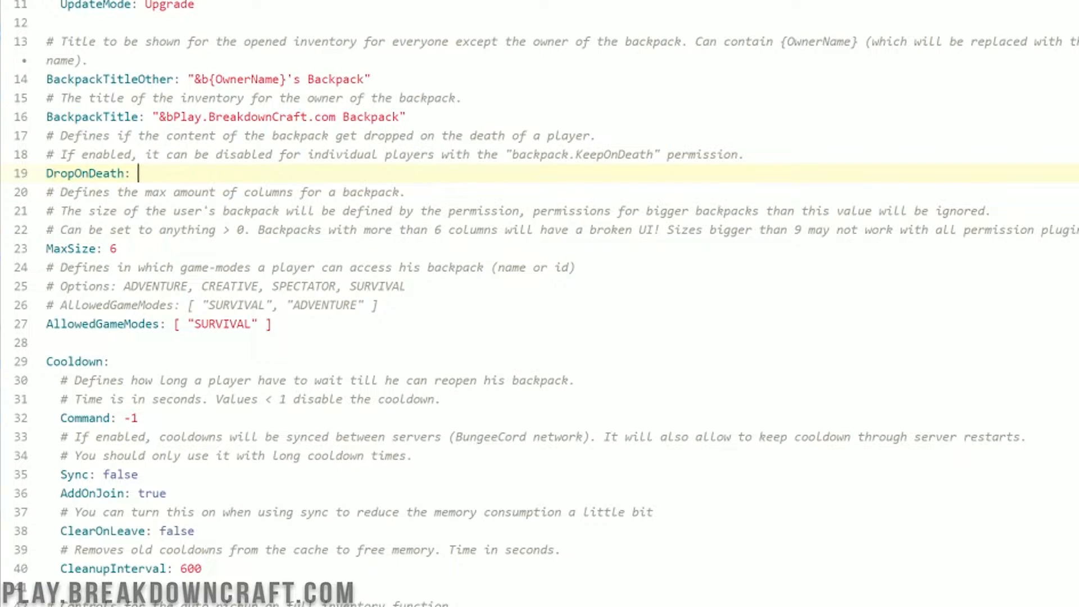
type("t")
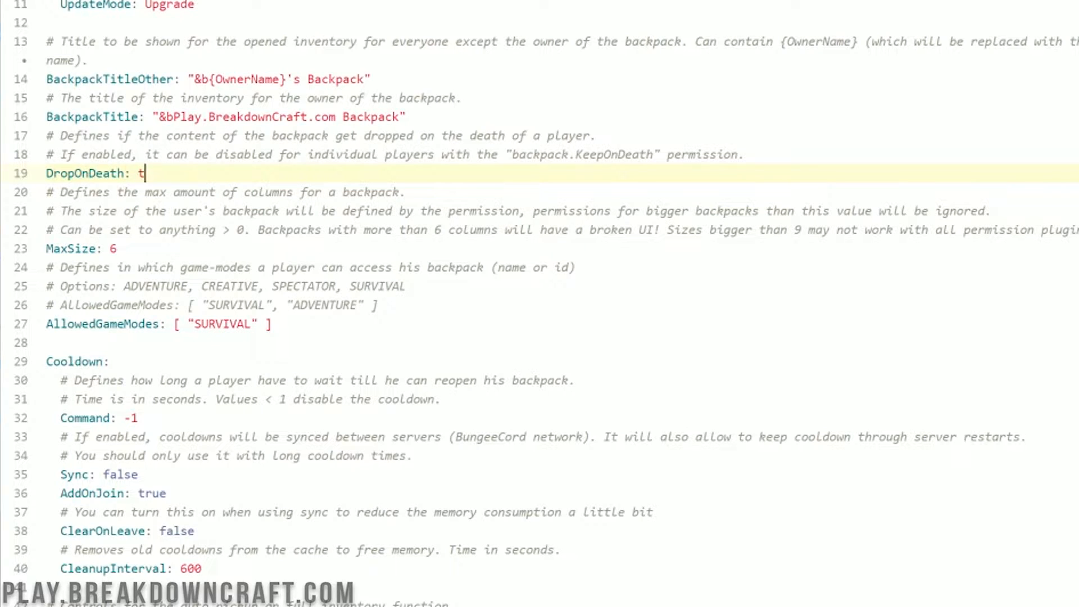
type("rue")
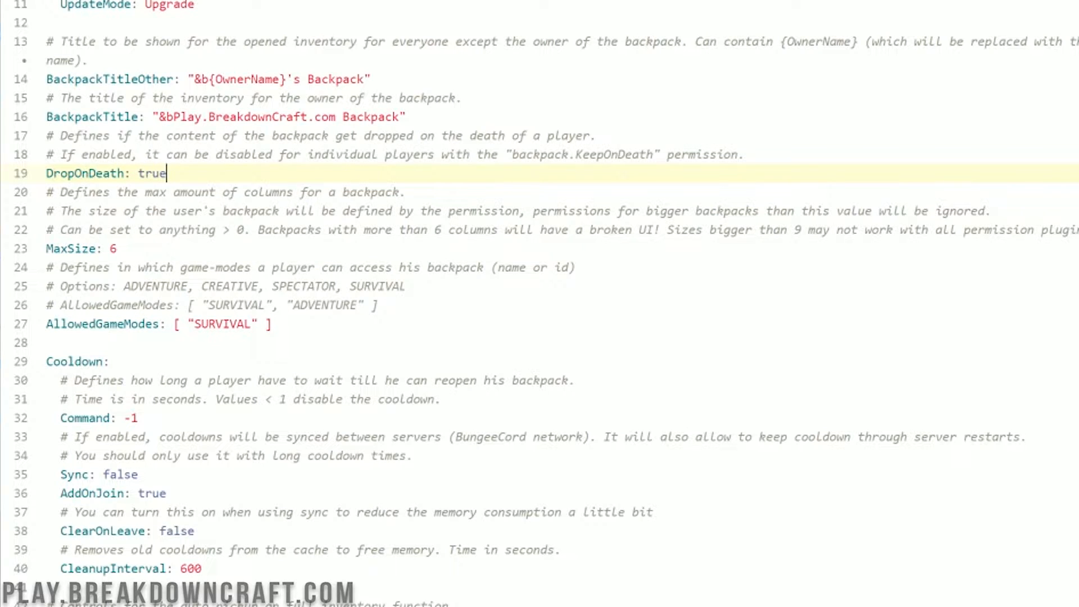
double_click(549, 154)
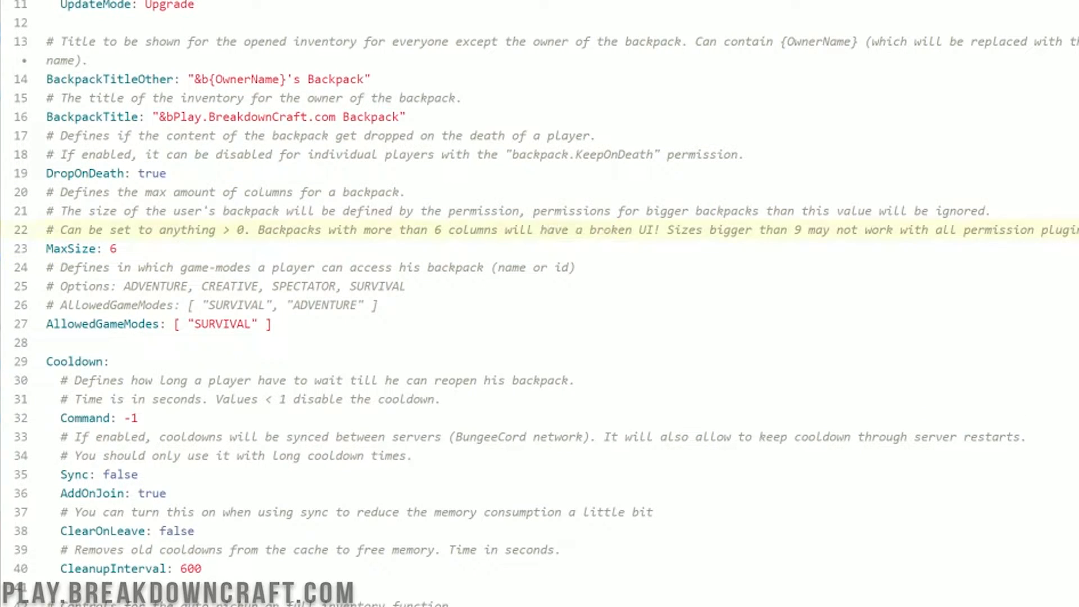
scroll("down", 3)
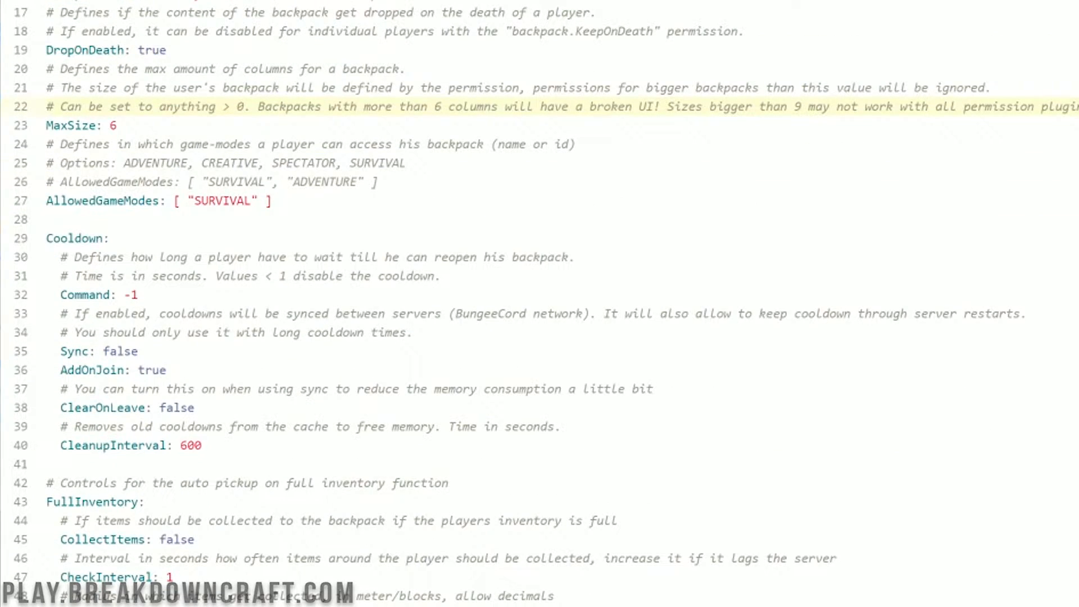
left_click(489, 106)
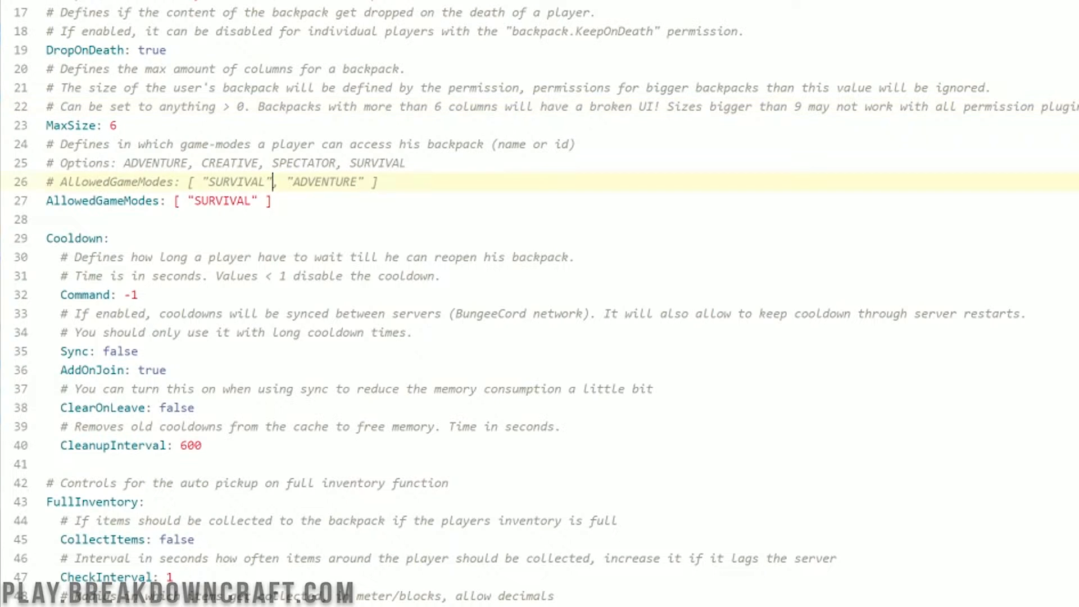
left_click_drag(272, 181, 145, 181)
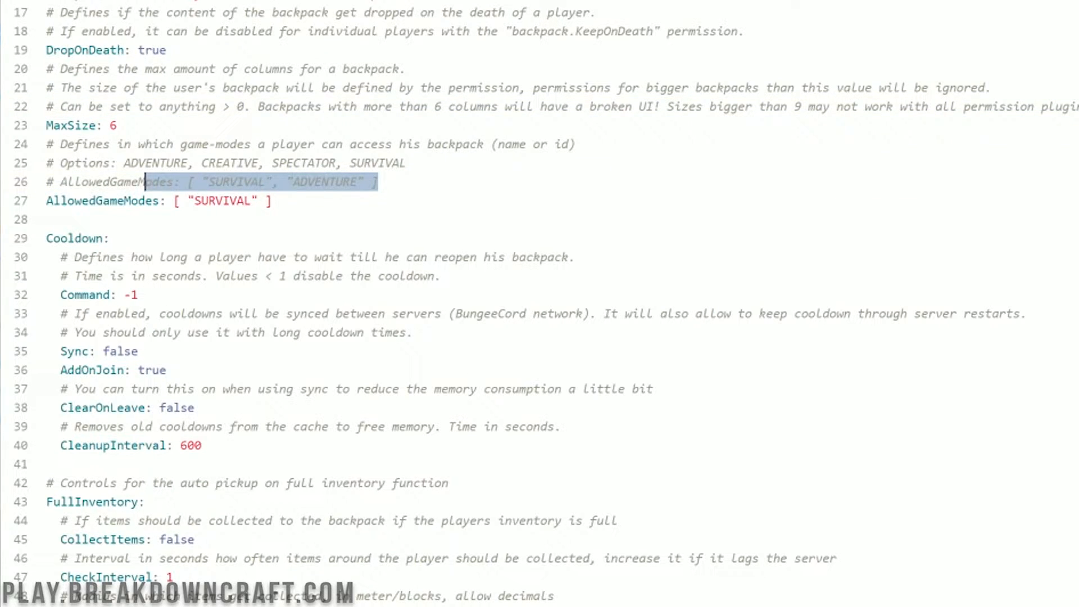
scroll("down", 3)
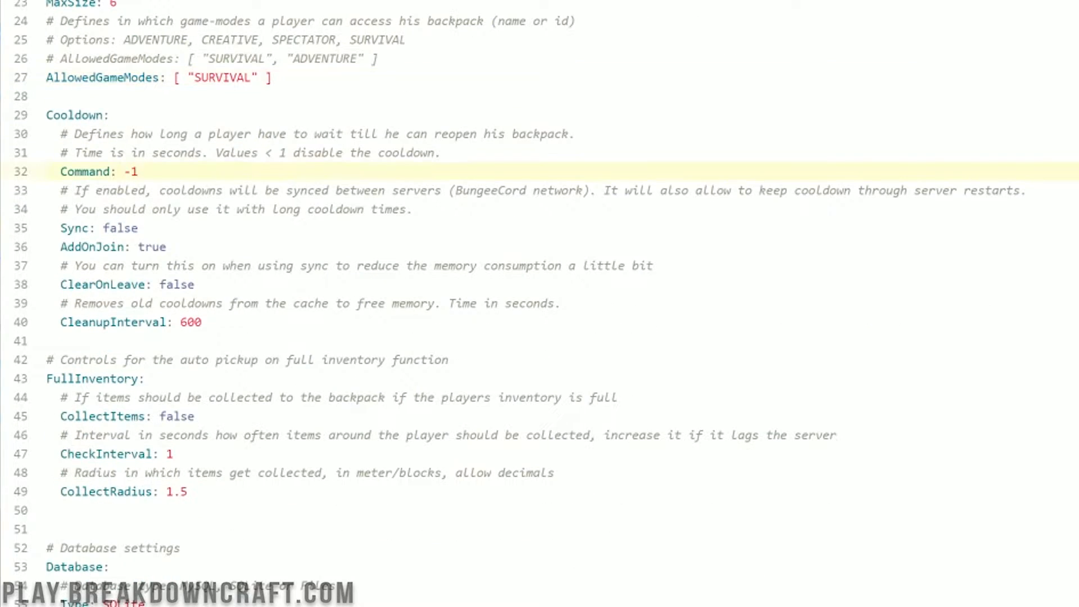
key("Backspace")
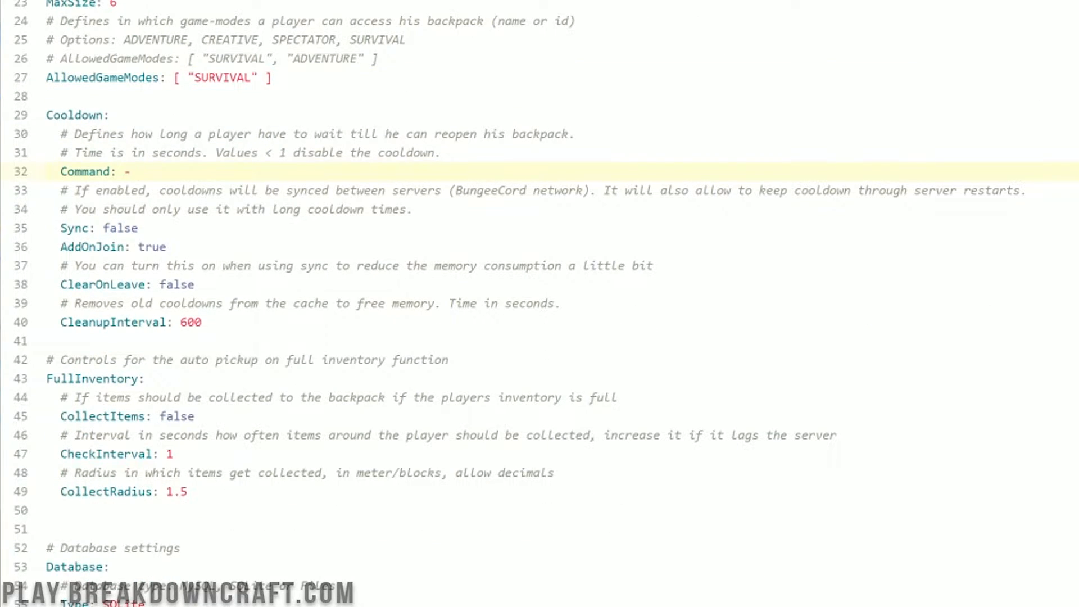
type("600")
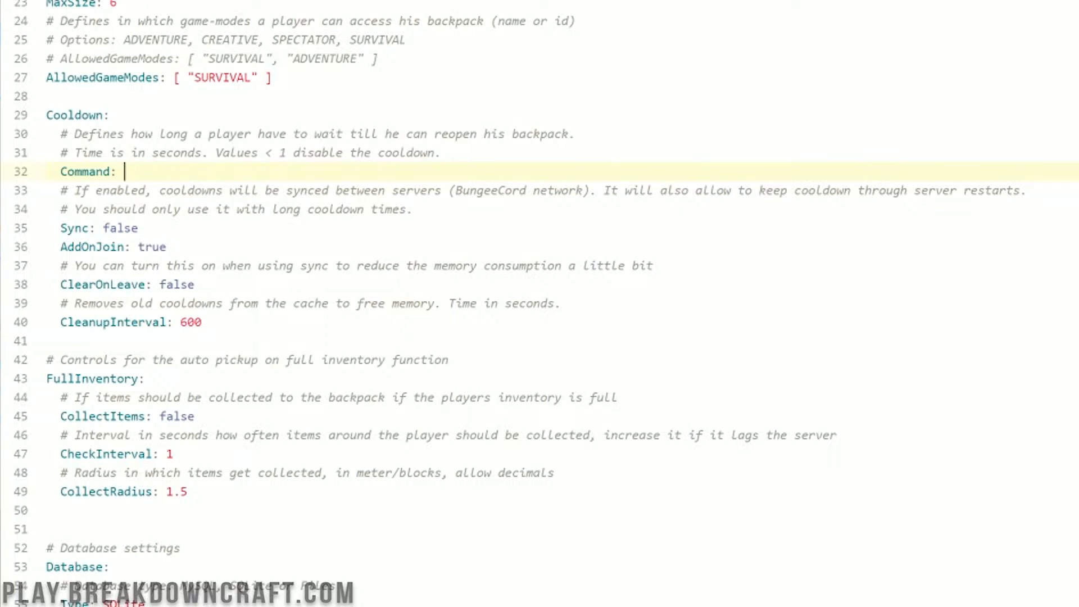
type("-1")
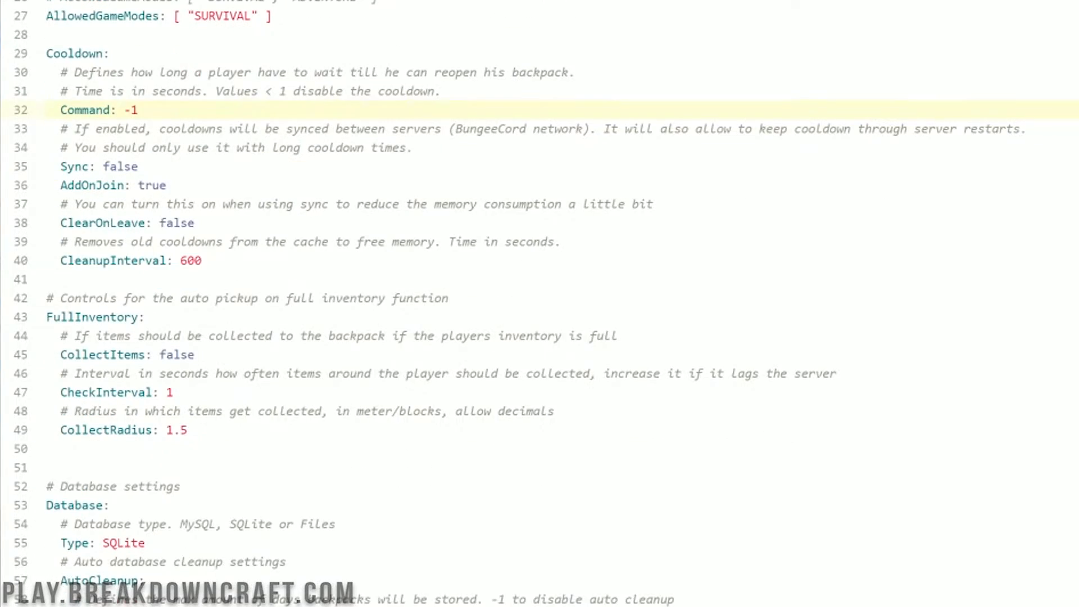
left_click(137, 111)
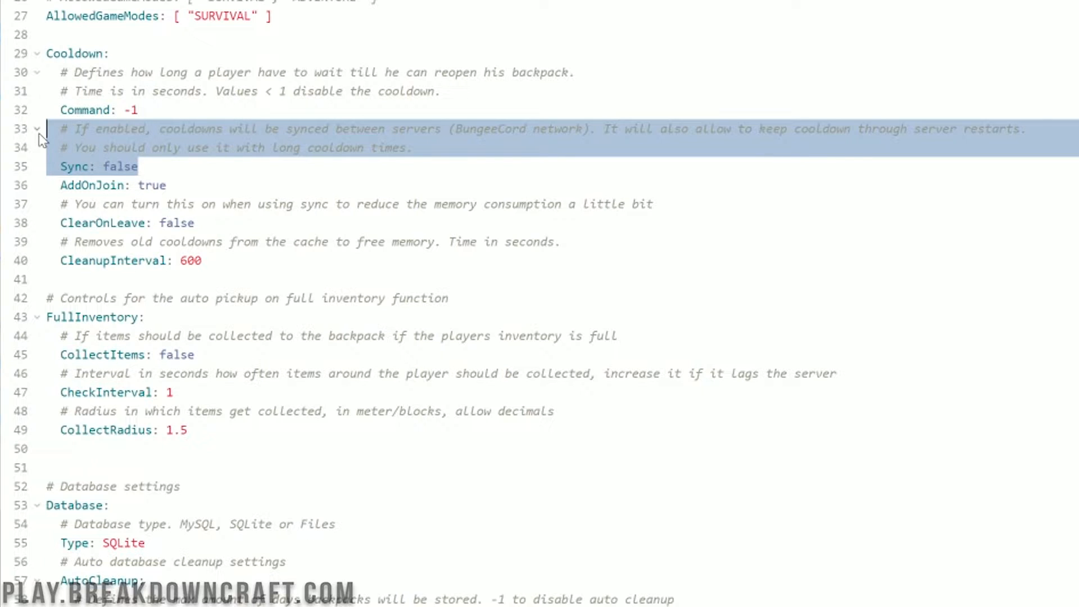
scroll("down", 3)
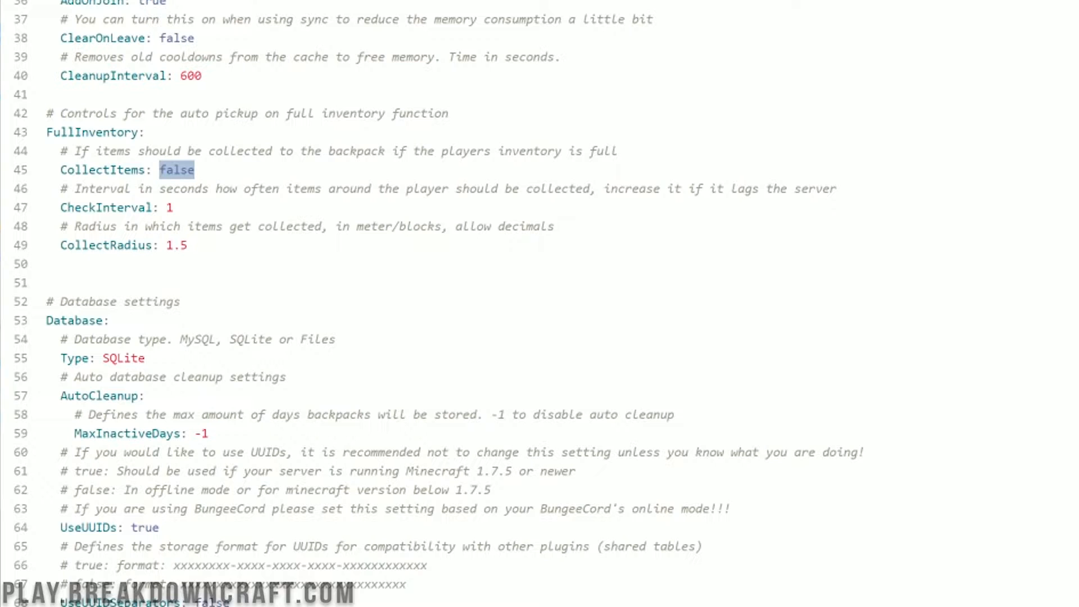
Step: Set FullInventory CollectItems to true and edit the CollectRadius value
left_click(160, 170)
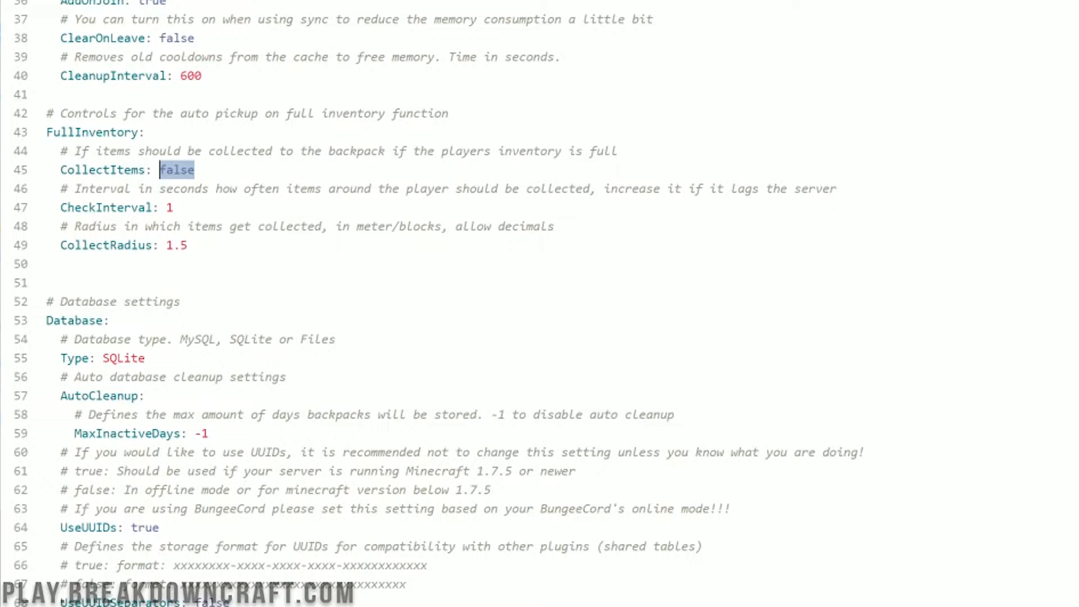
type("true")
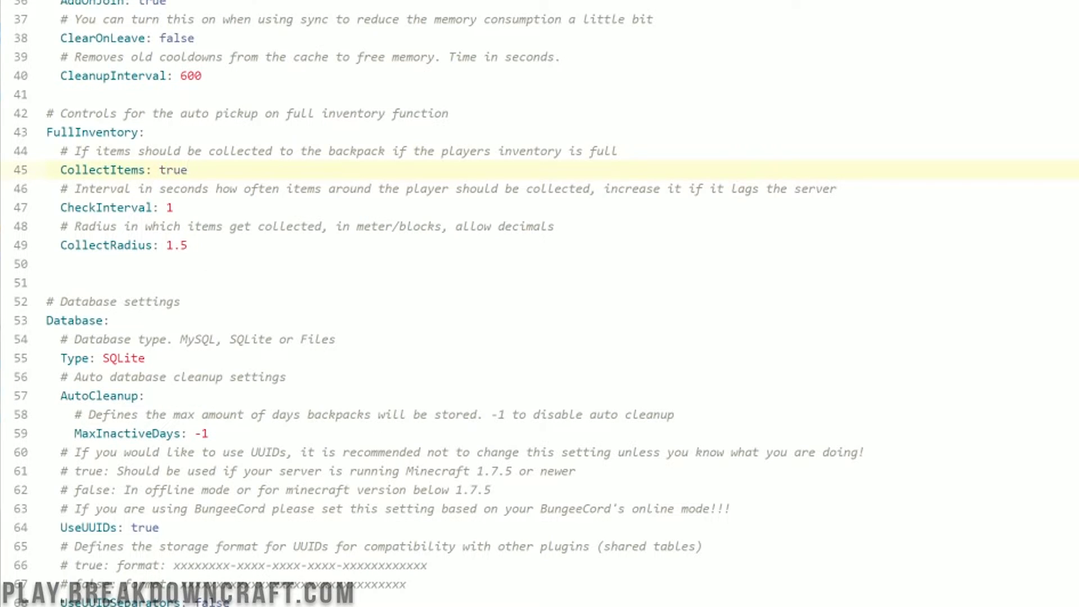
left_click(110, 208)
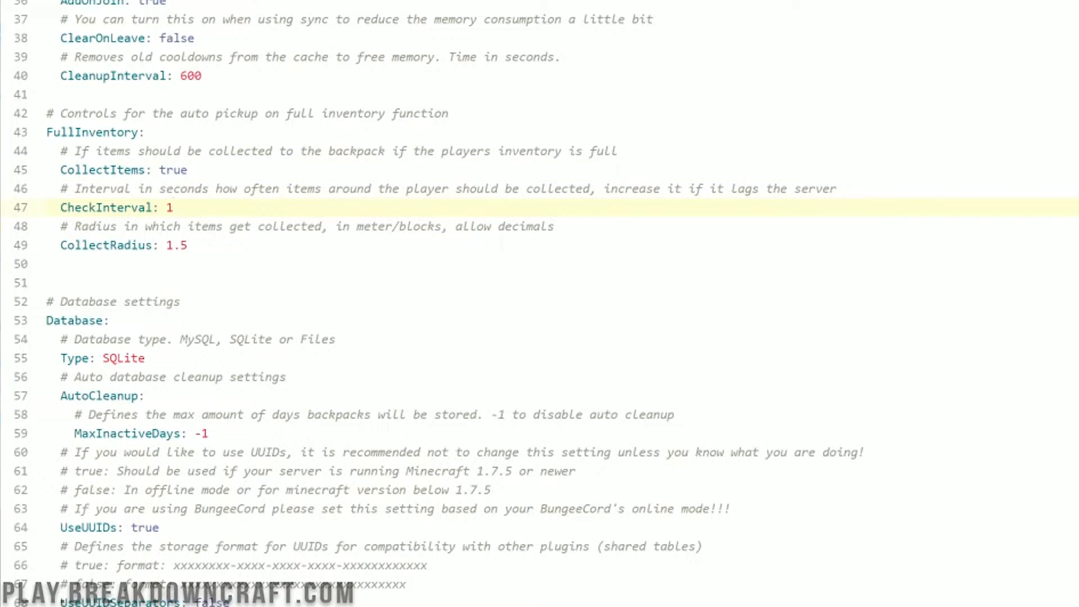
left_click(172, 207)
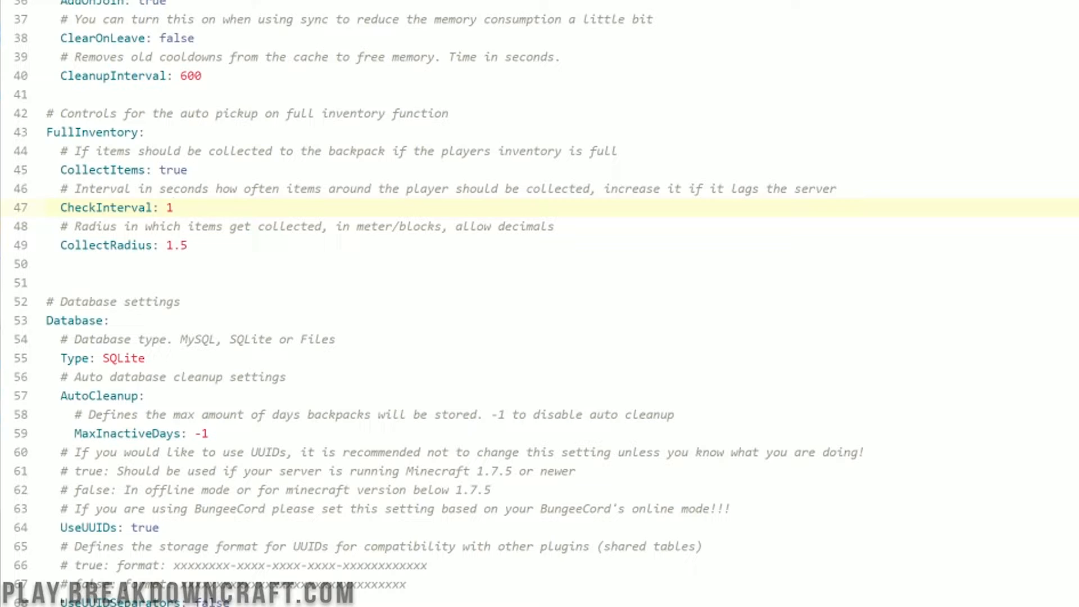
left_click(175, 208)
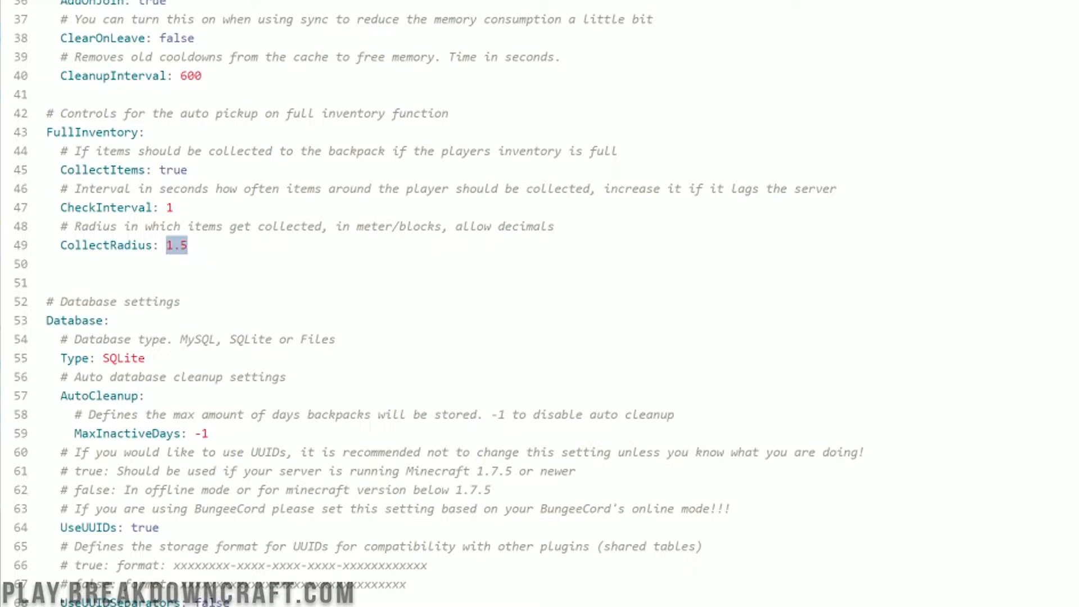
left_click(167, 245)
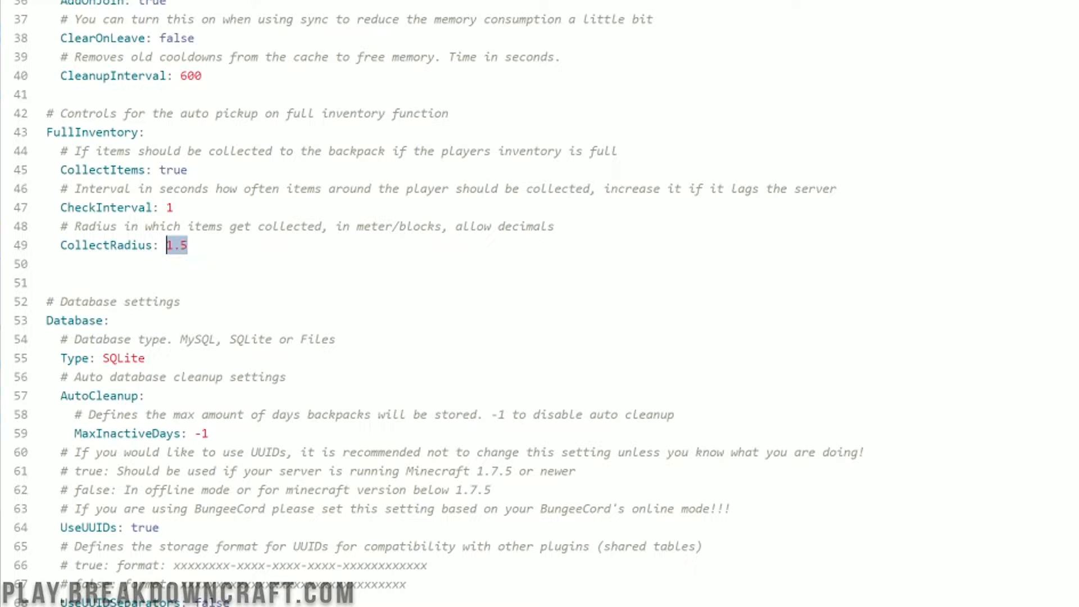
type("5")
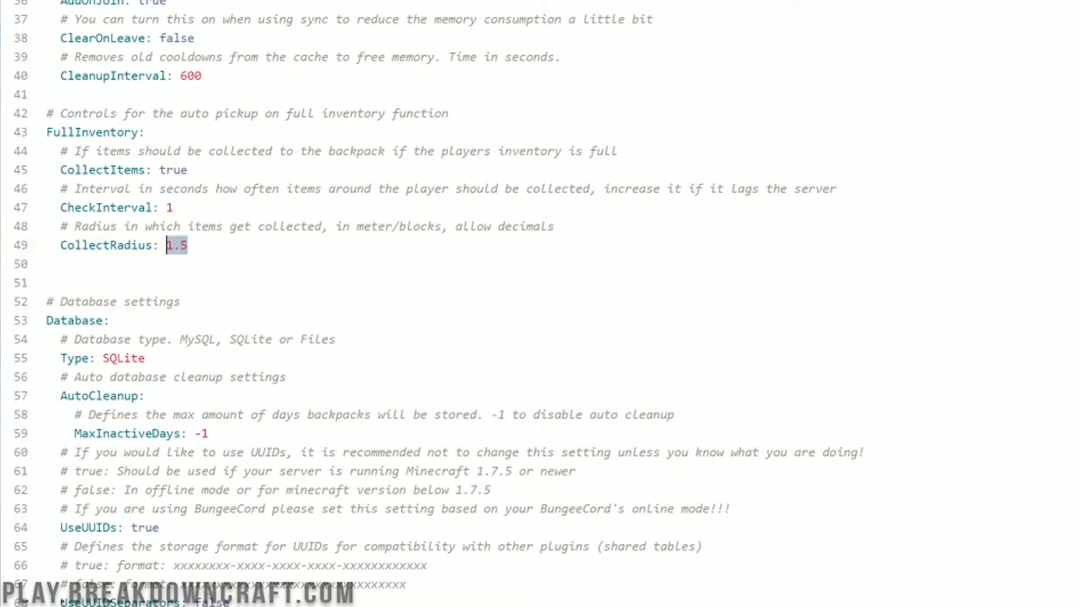
scroll("down", 3)
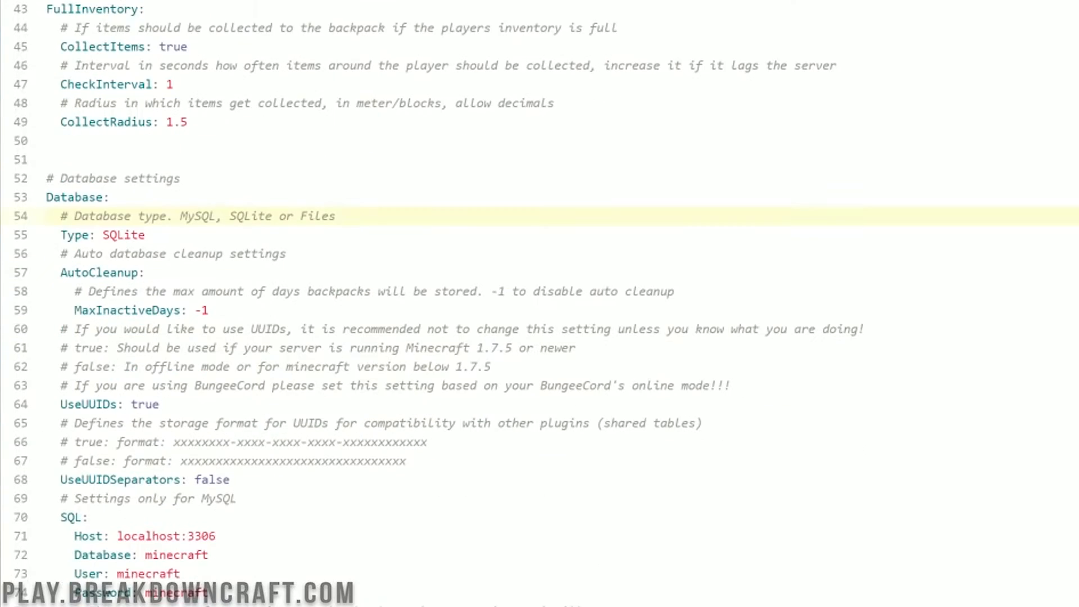
scroll("down", 3)
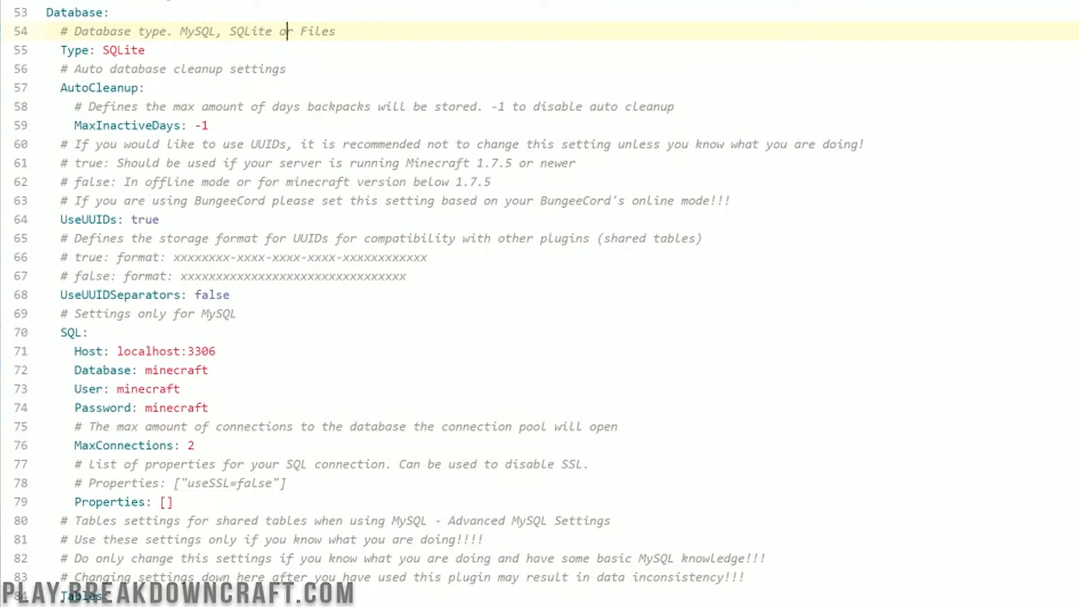
double_click(123, 49)
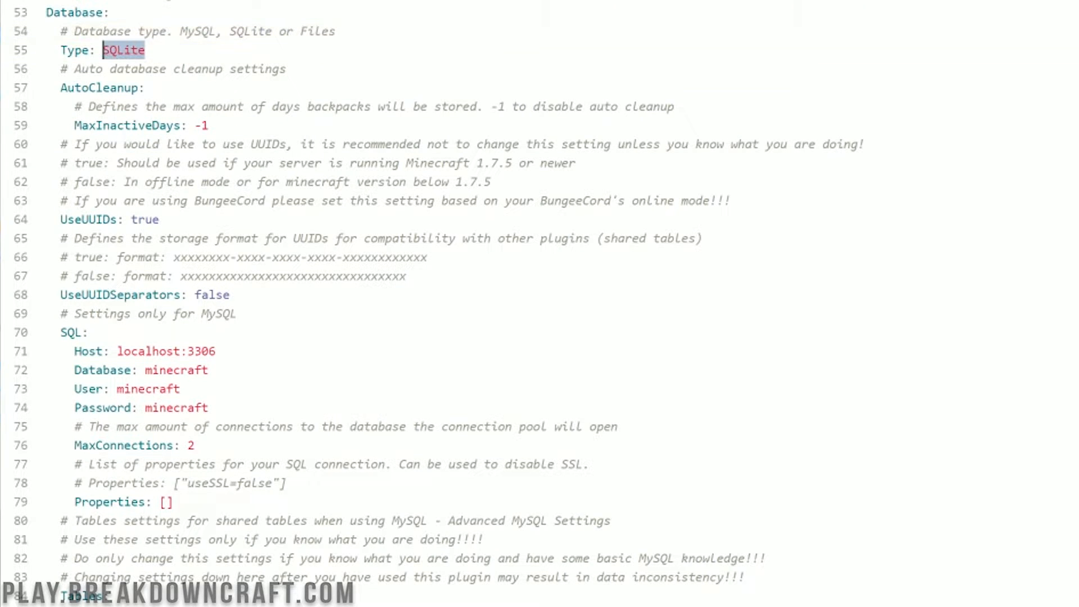
scroll("down", 3)
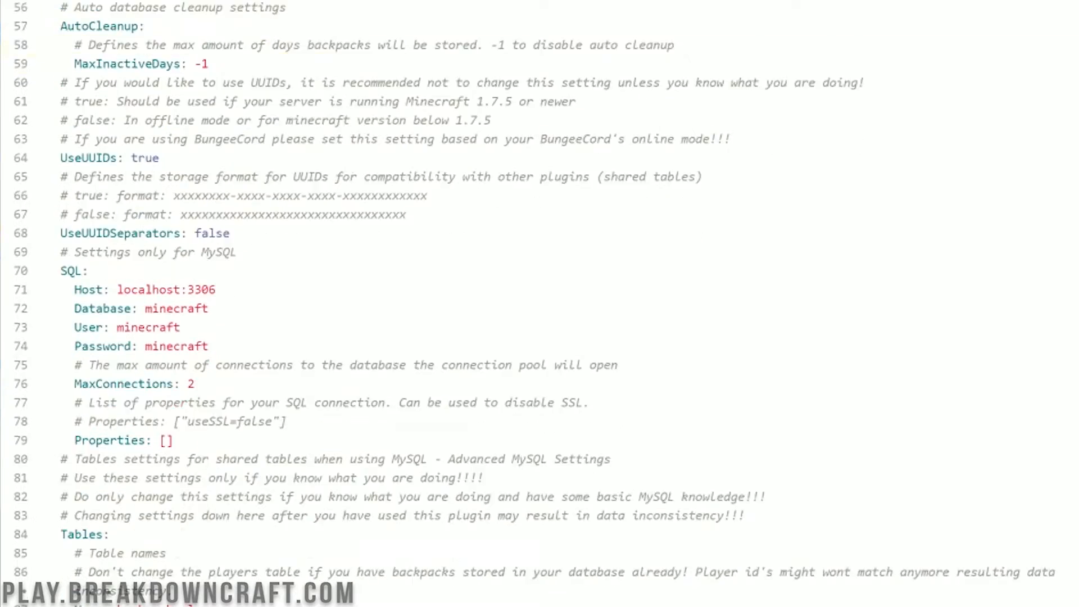
scroll("down", 3)
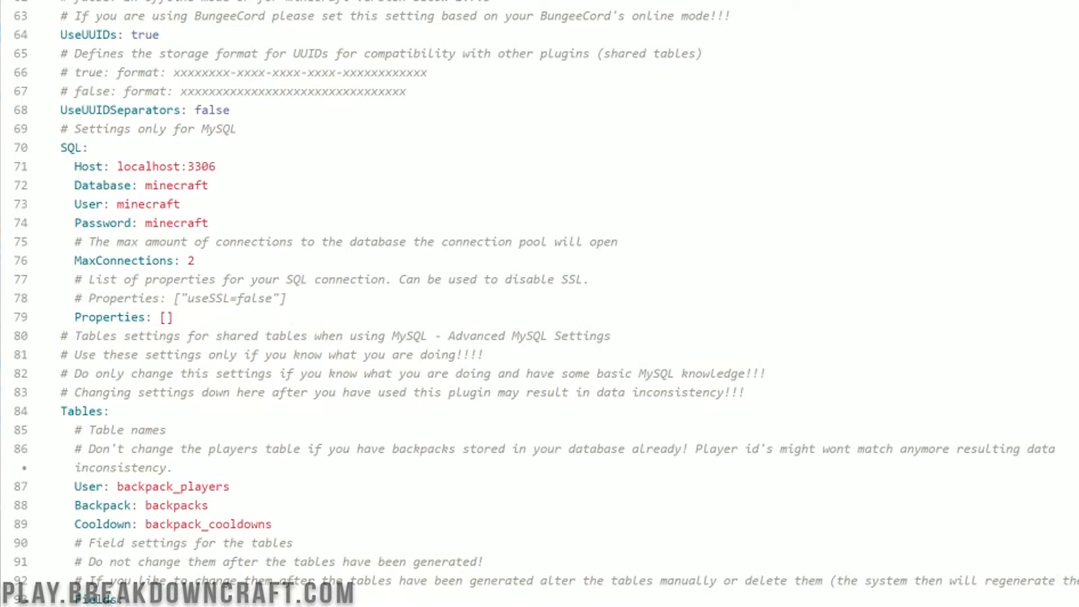
scroll("down", 3)
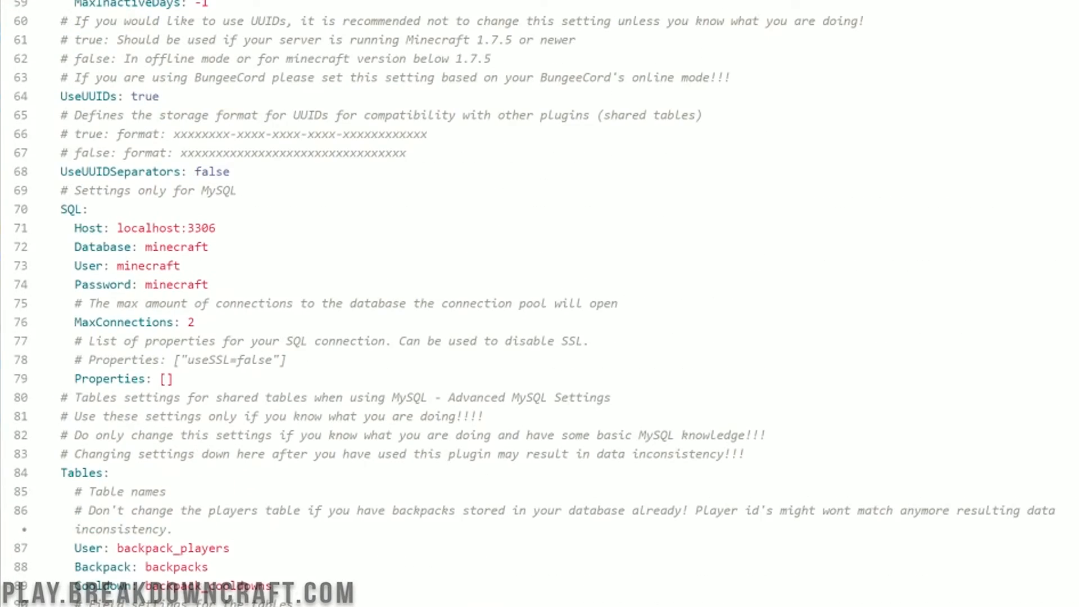
scroll("down", 3)
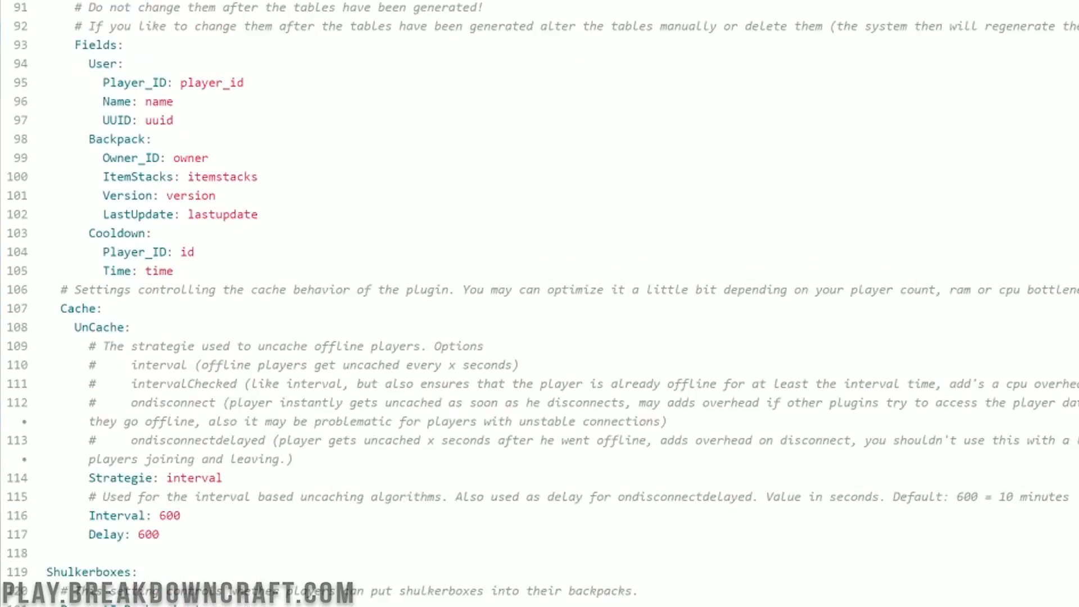
scroll("down", 3)
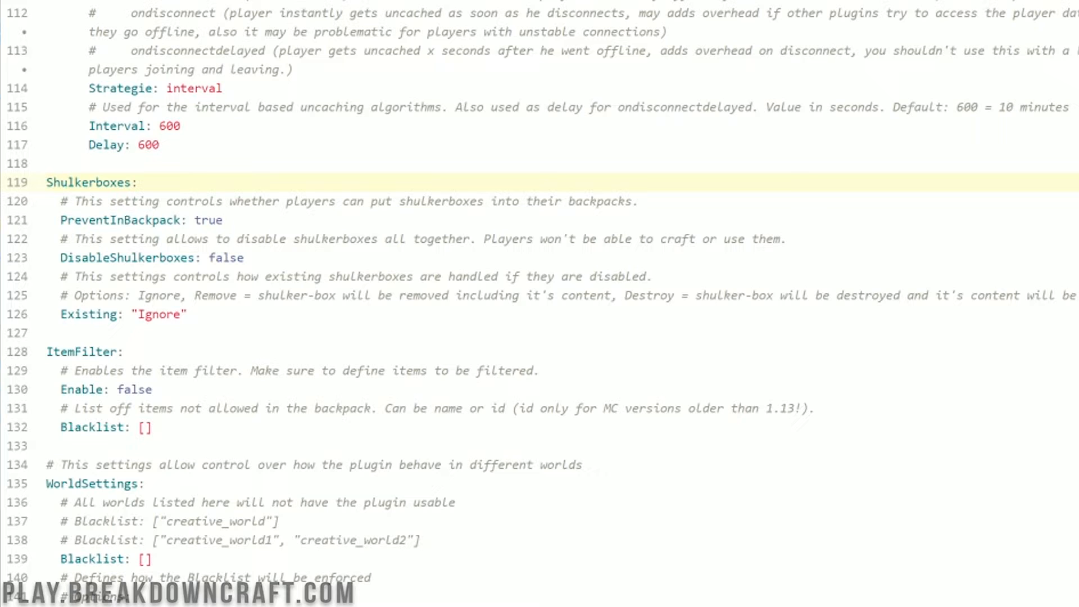
Step: Set shulker box PreventInBackpack to false, and leave DisableShulkerboxes false after trying true
left_click(68, 182)
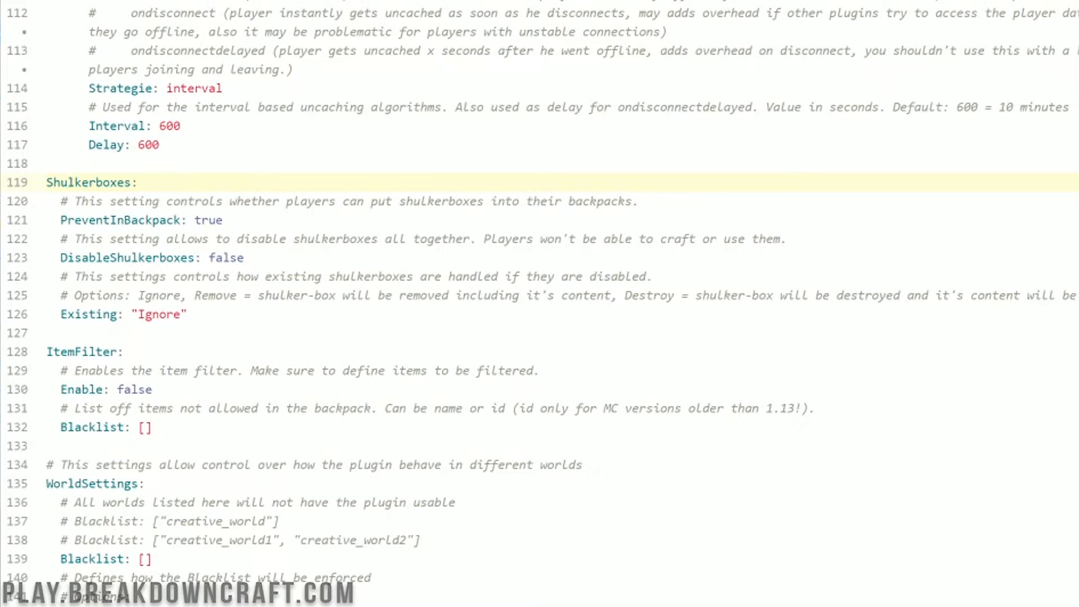
double_click(208, 219)
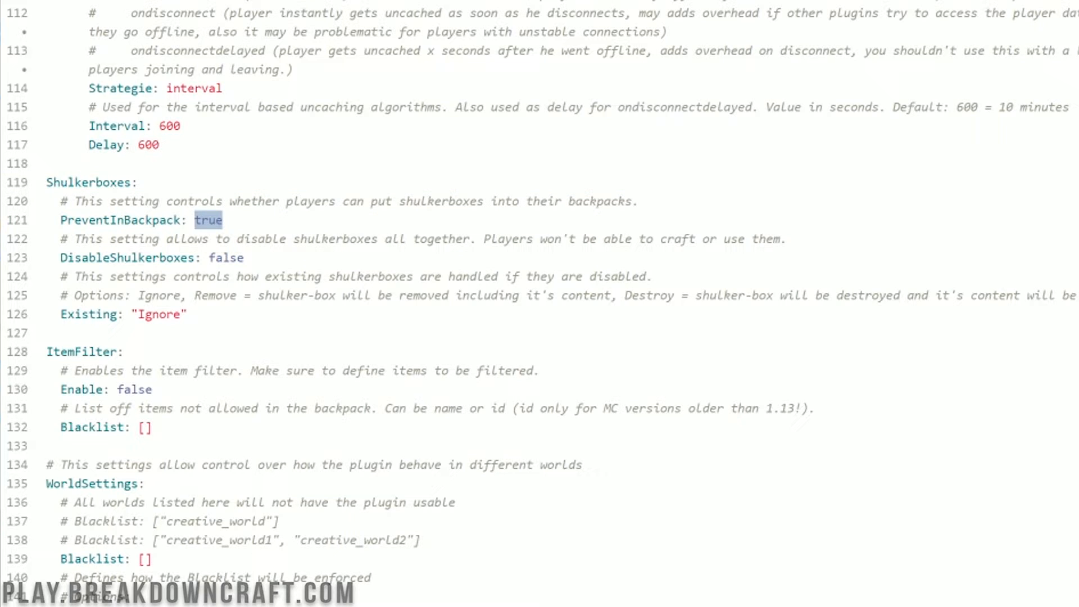
type("fals")
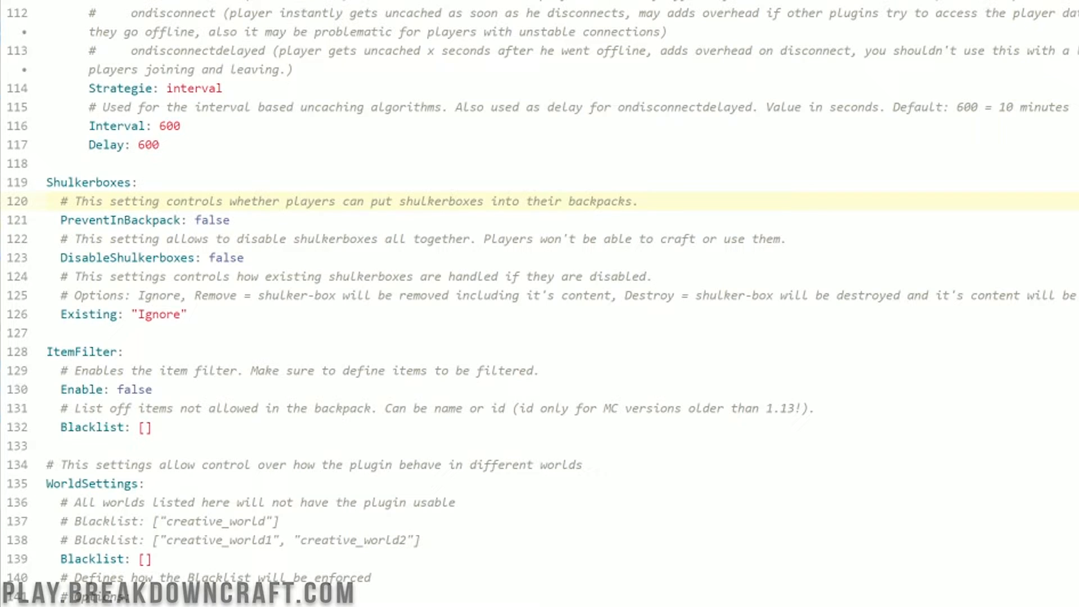
double_click(226, 258)
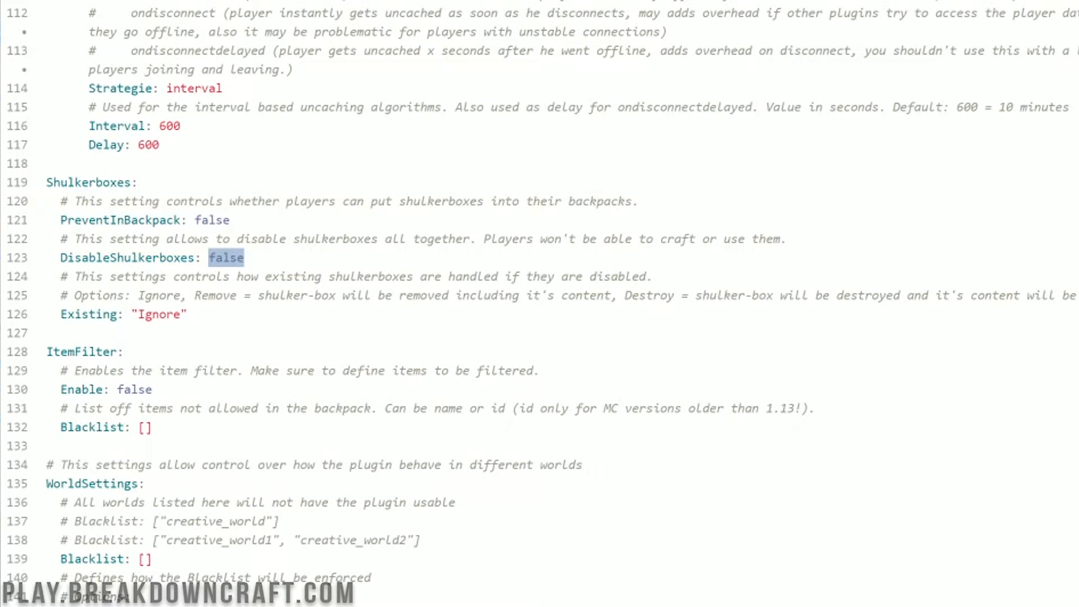
type("true")
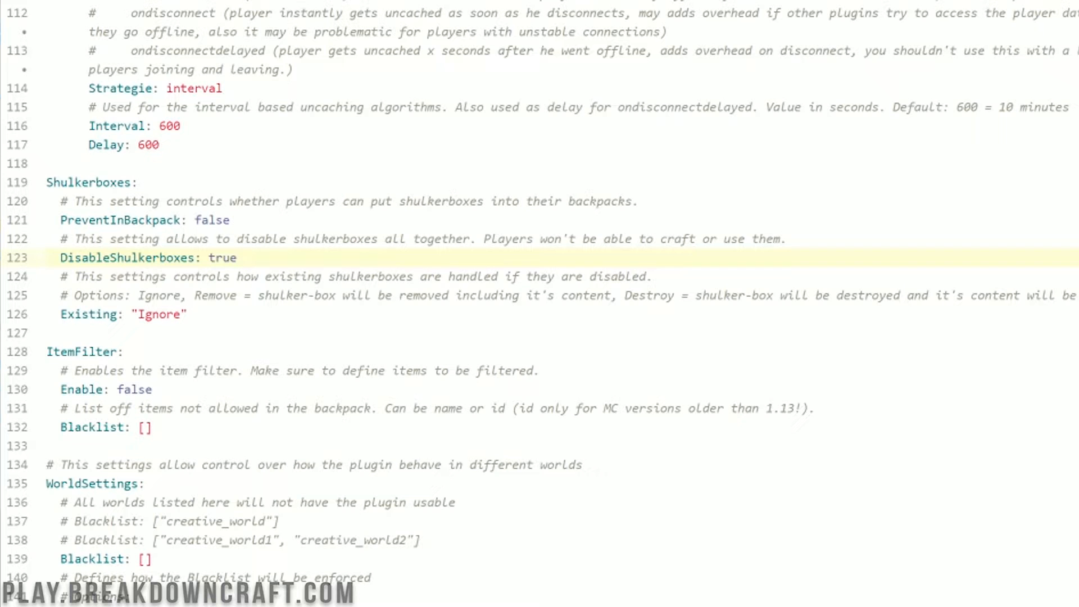
type("false")
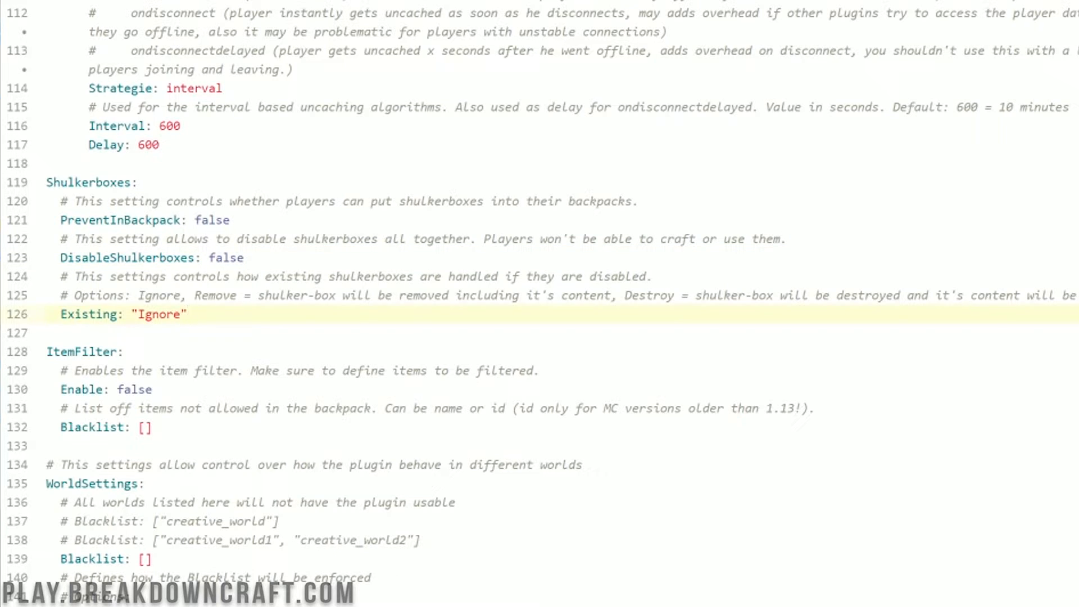
Step: Type true over the ItemFilter Enable value, then click the Blacklist line
double_click(135, 389)
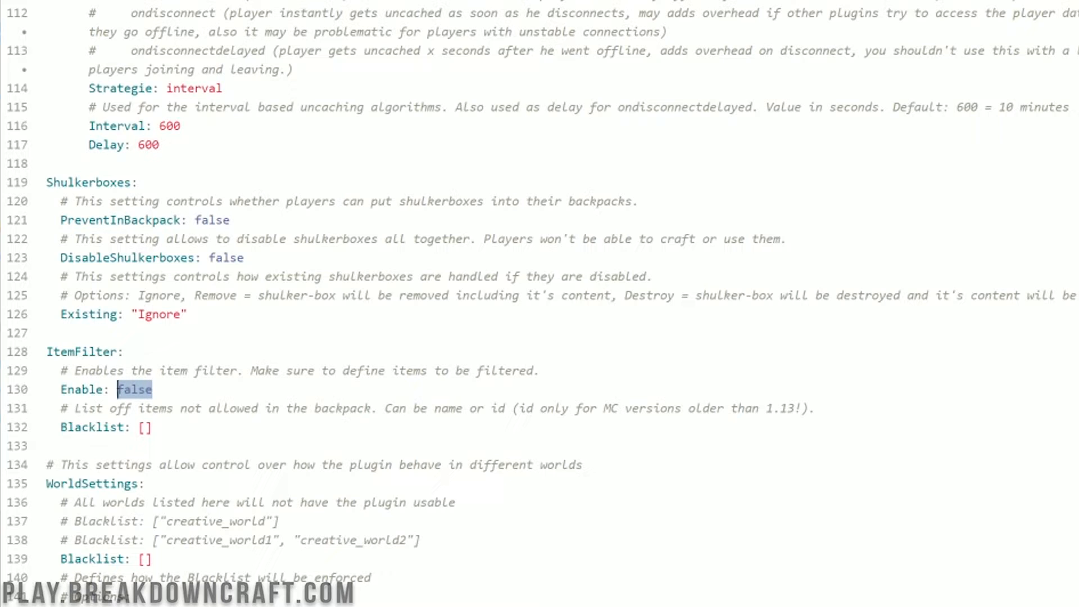
type("tru")
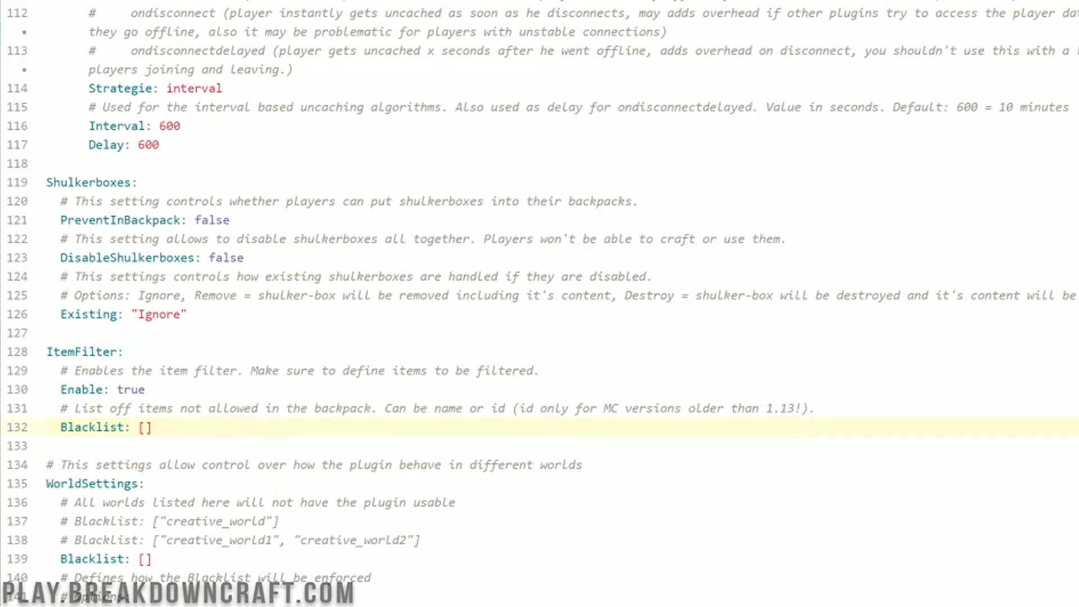
left_click(153, 427)
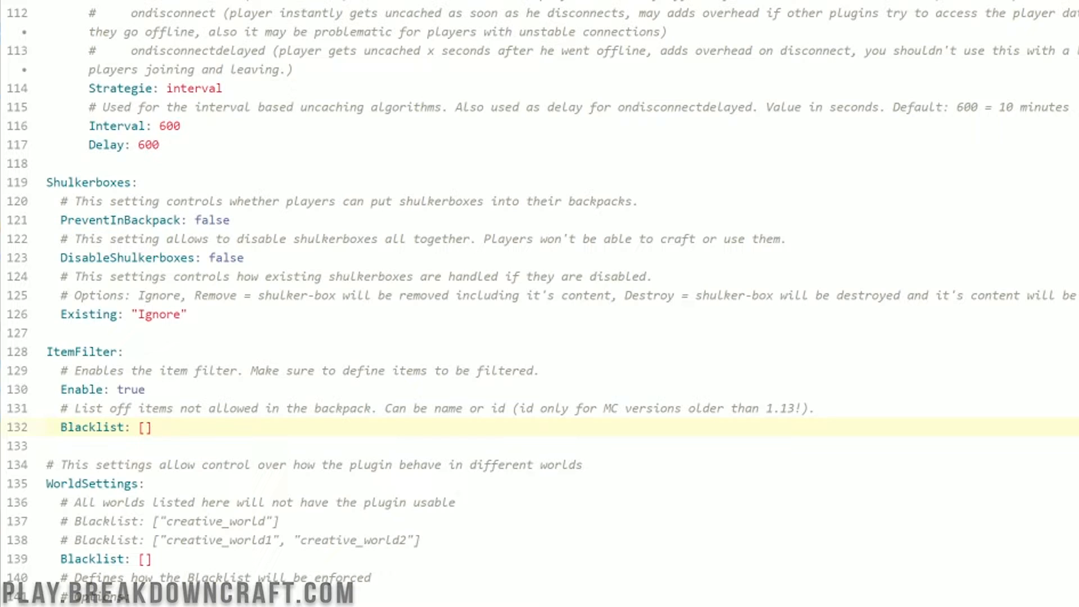
left_click(152, 426)
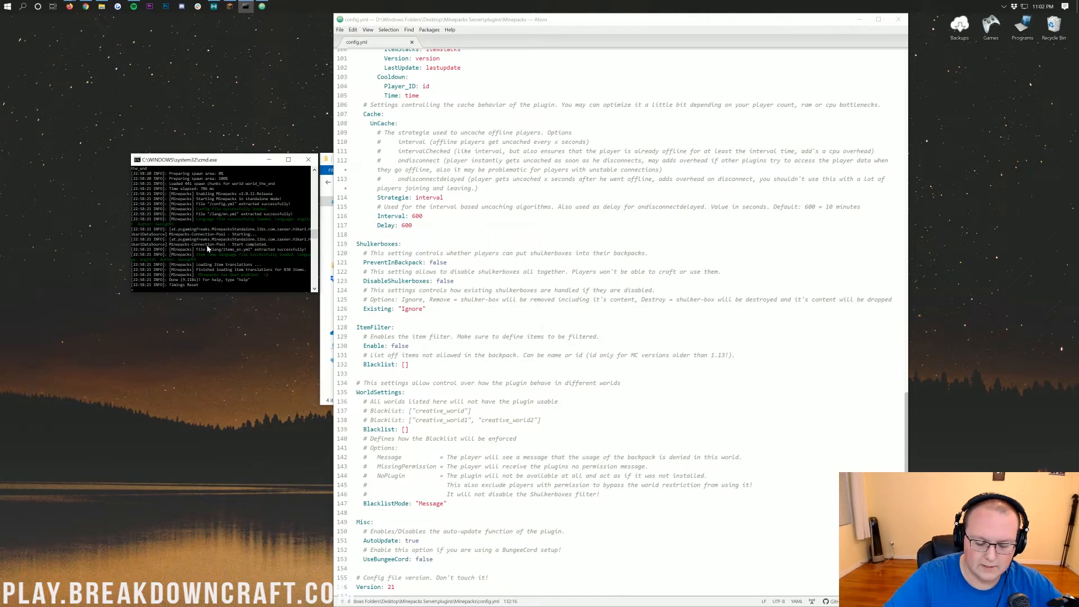
Step: Run the Minepacks reload command in the server console
type("minepack")
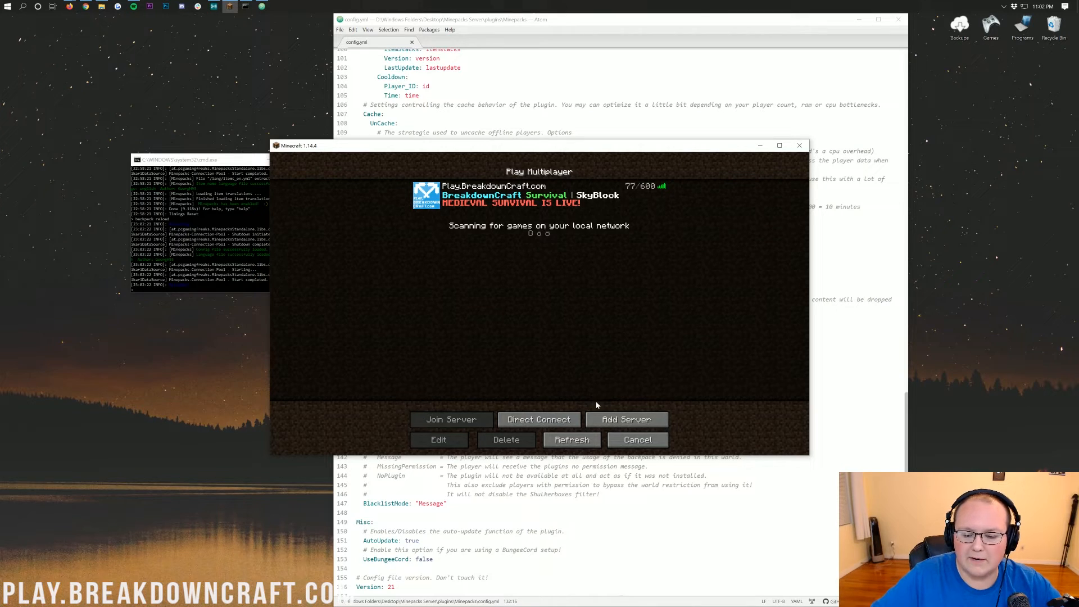
Step: Direct-connect to the local server address and join the world
left_click(539, 419)
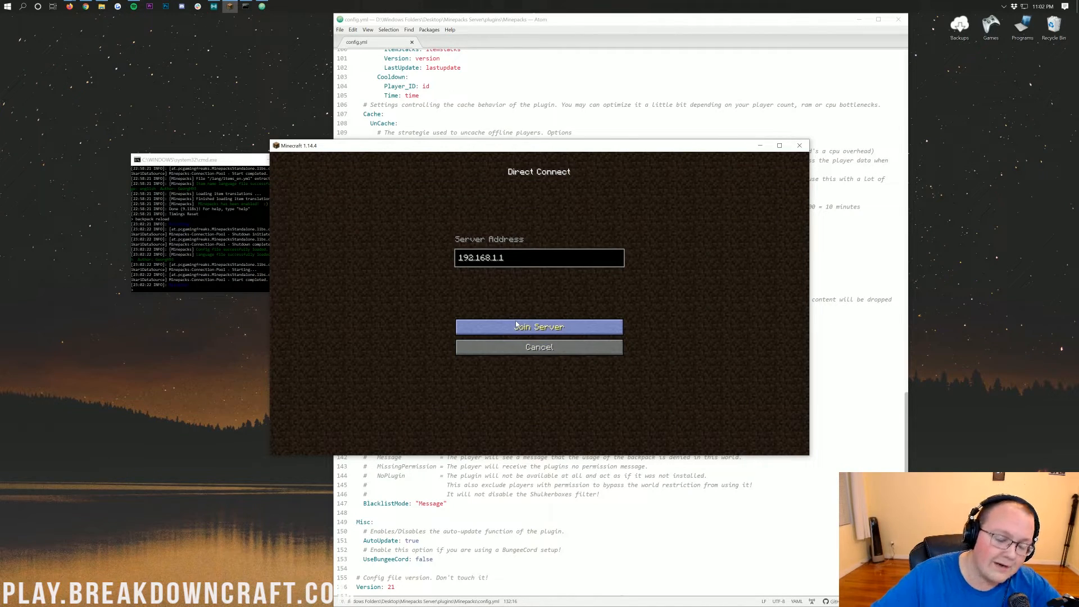
left_click(539, 326)
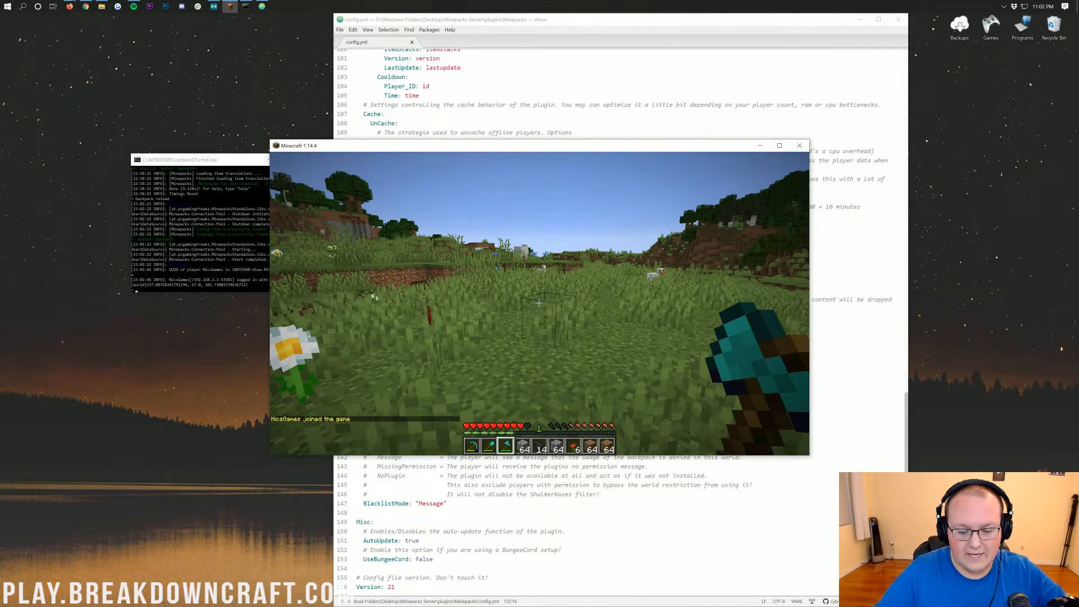
Step: Open the empty backpack with /backpack, run /backpack clean, then close it
type("/paper")
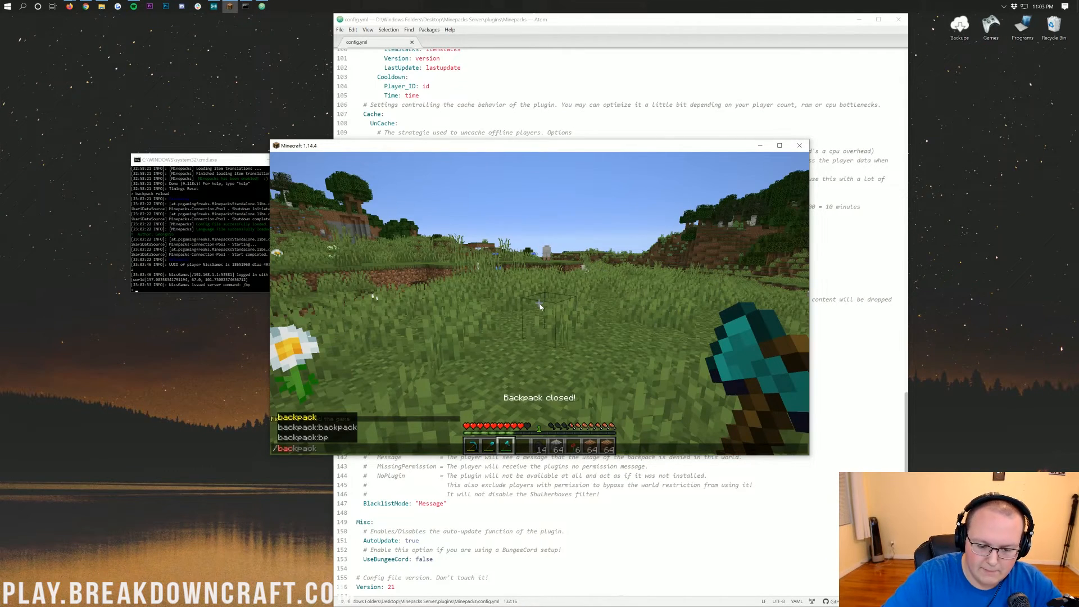
key("enter")
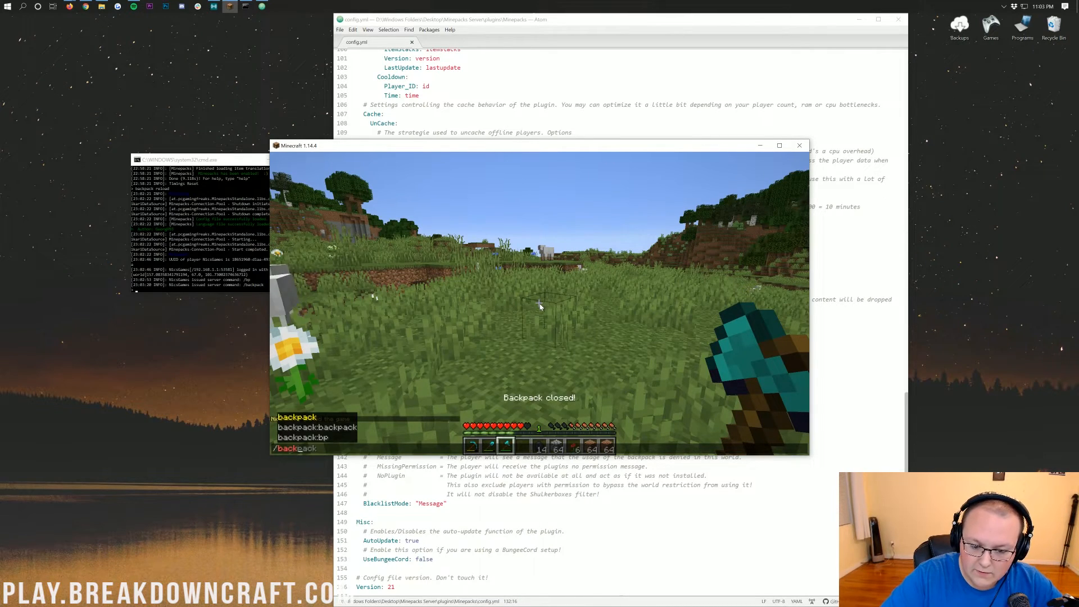
type("clean")
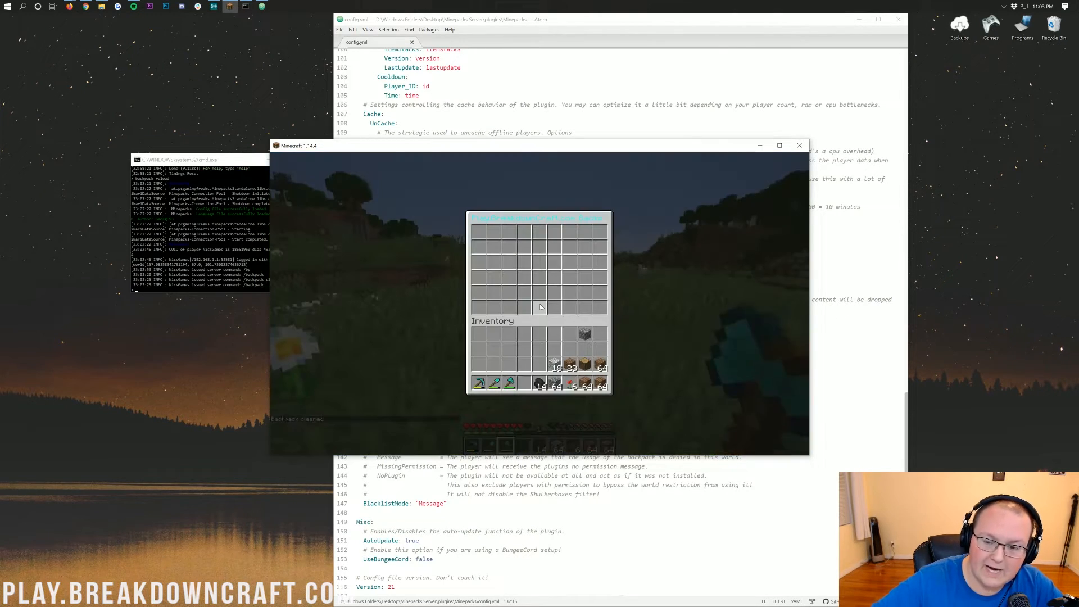
mouse_move(497, 274)
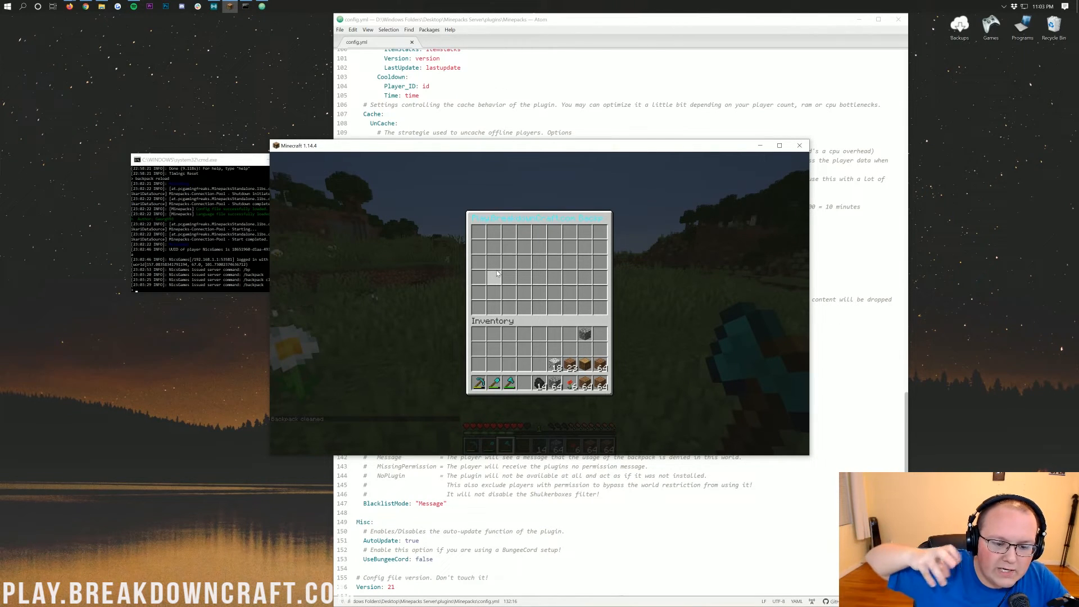
key("Escape")
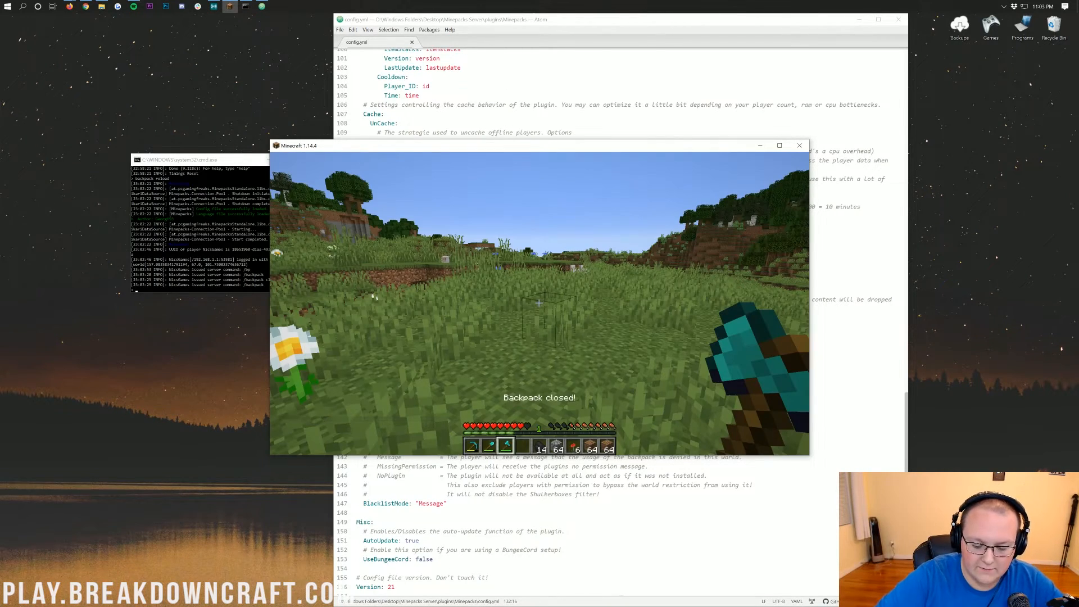
Step: Run /backpack open NicsGames, then /backpack clean NicsGames
type("/backpack open")
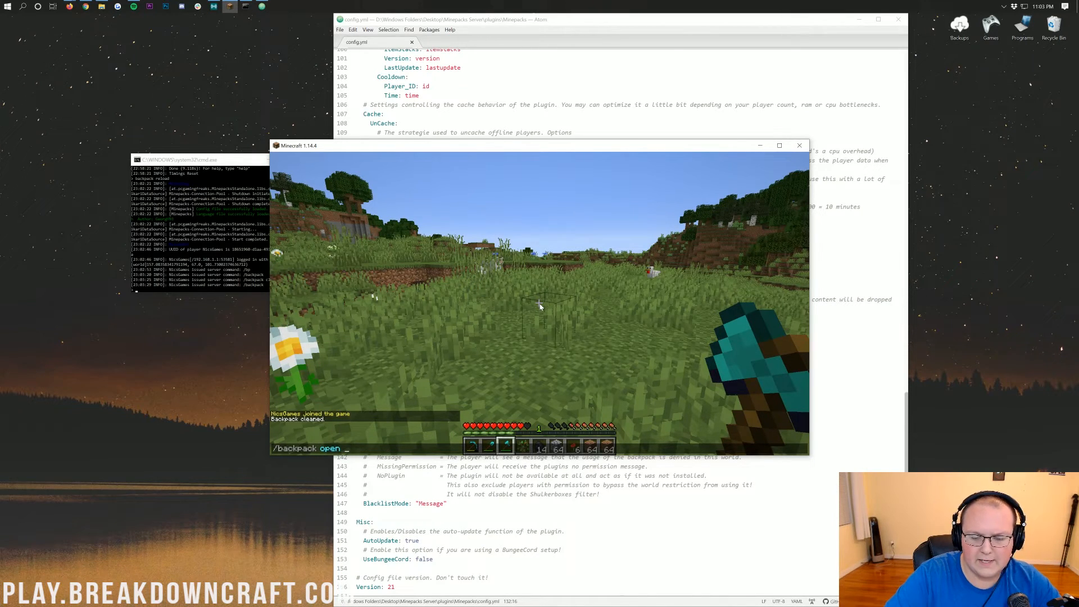
type("NicsGames")
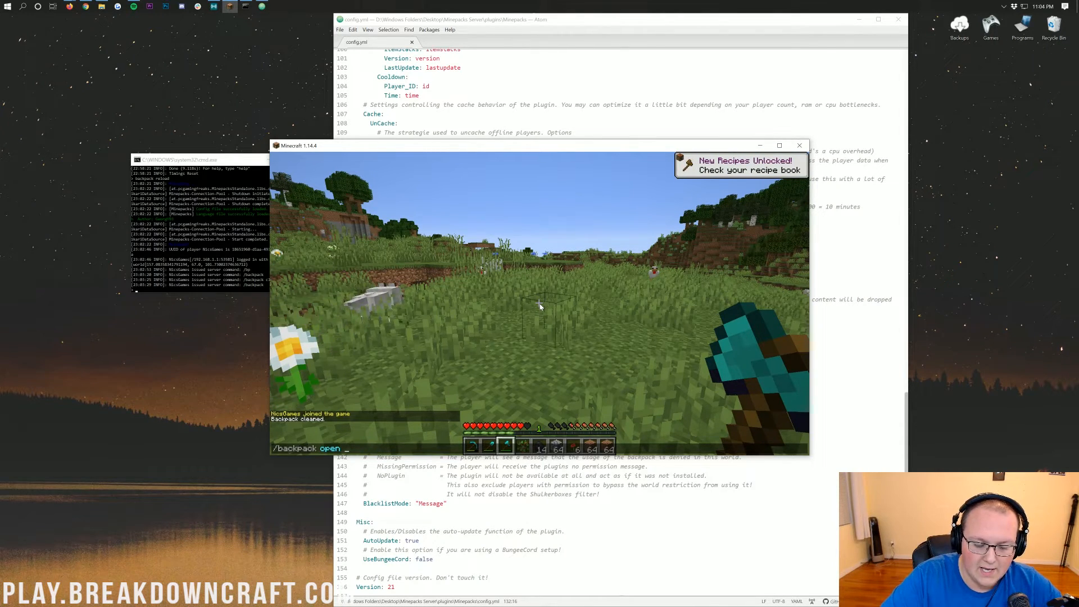
type("clean")
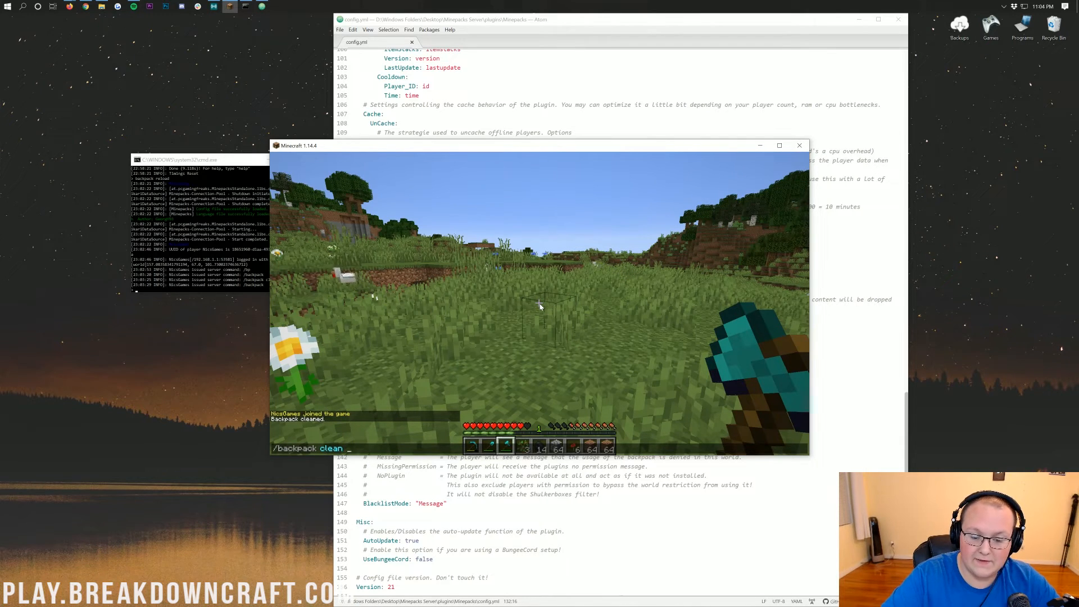
type("NicsGames")
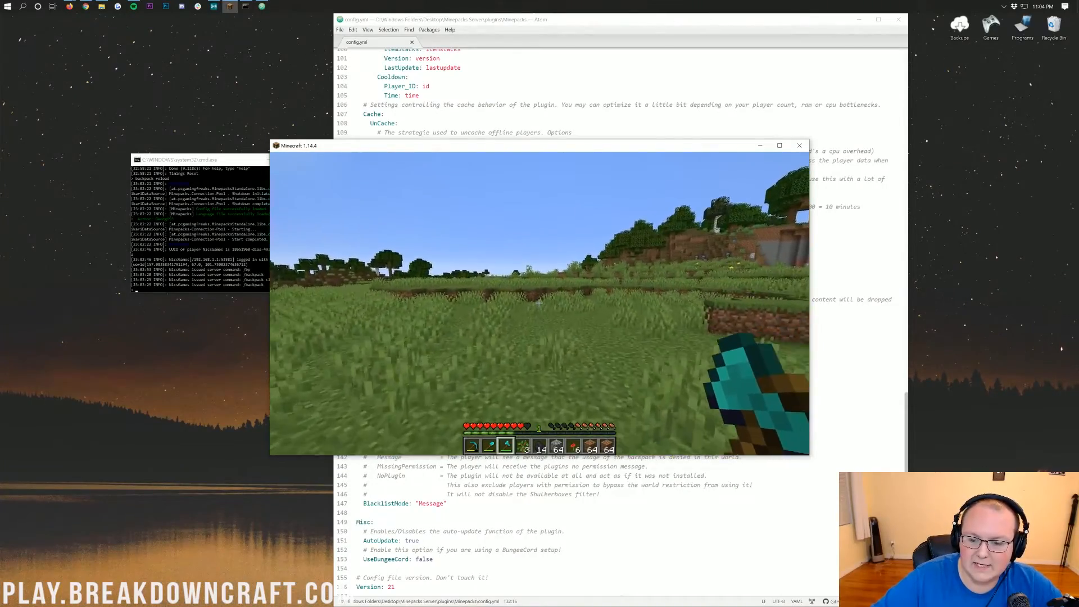
mouse_move(540, 303)
type("/backpack")
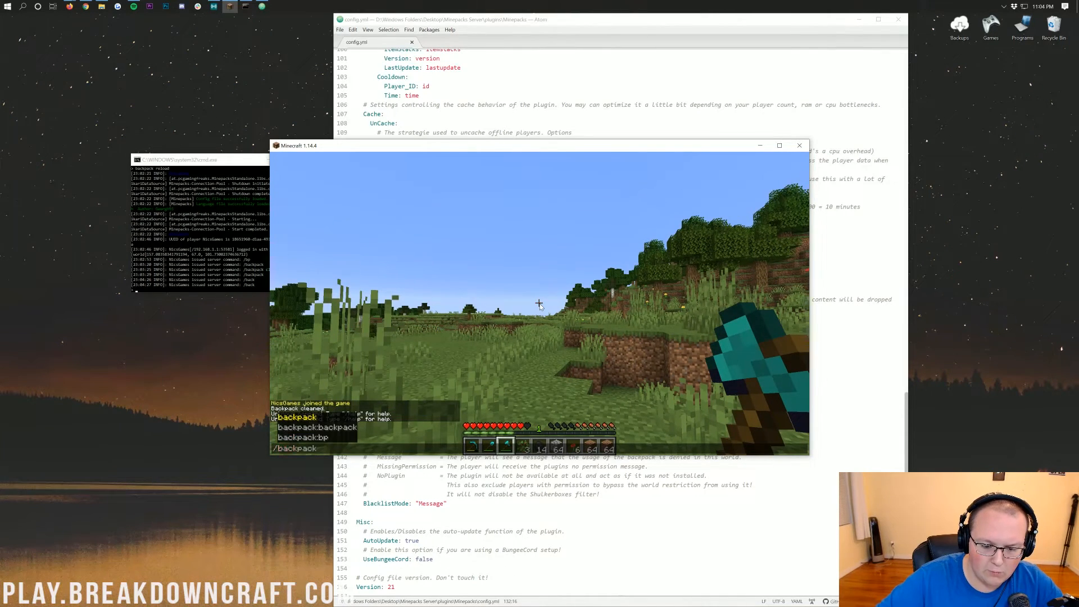
Step: Reopen the backpack, load it with stone and log stacks, then close it
key("enter")
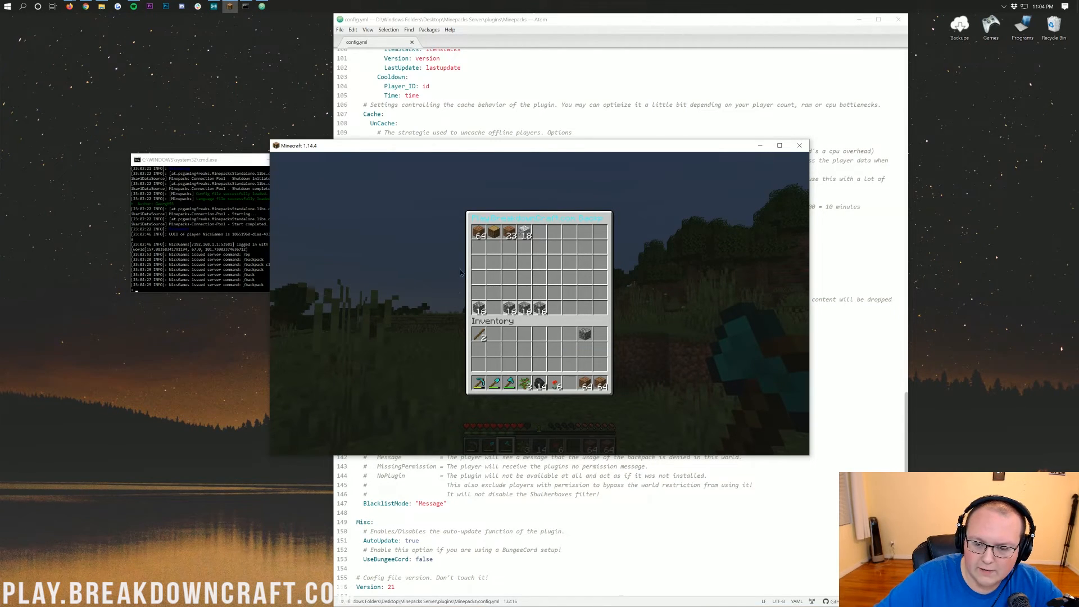
mouse_move(524, 276)
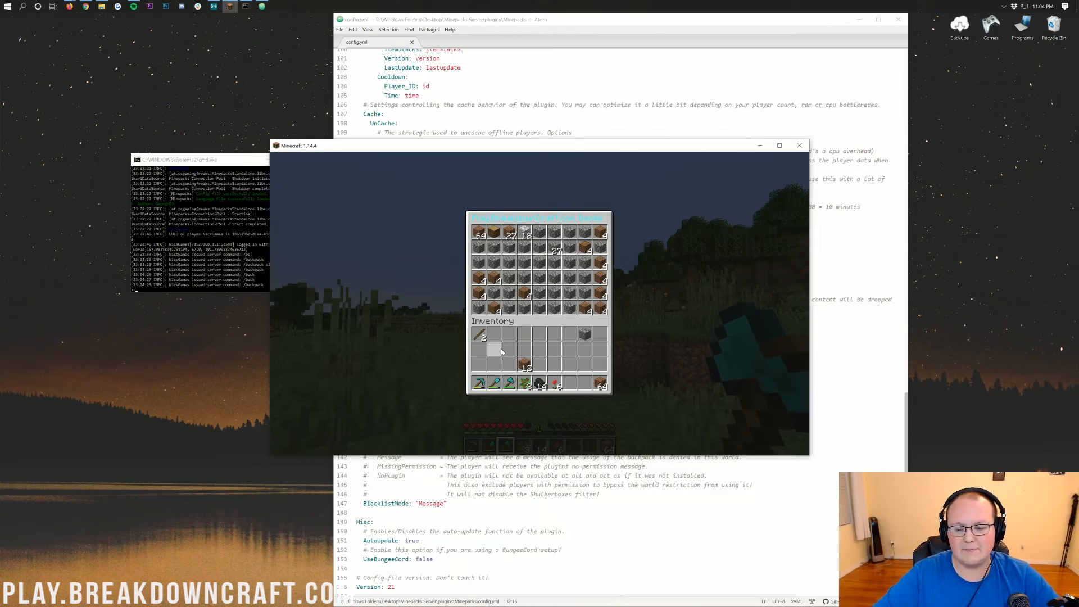
key("Escape")
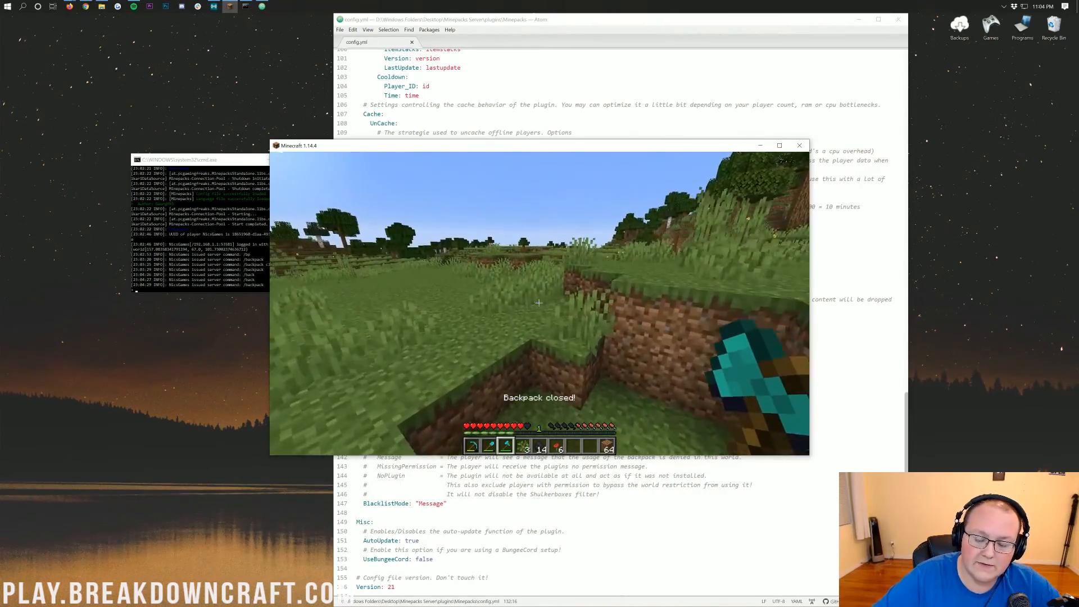